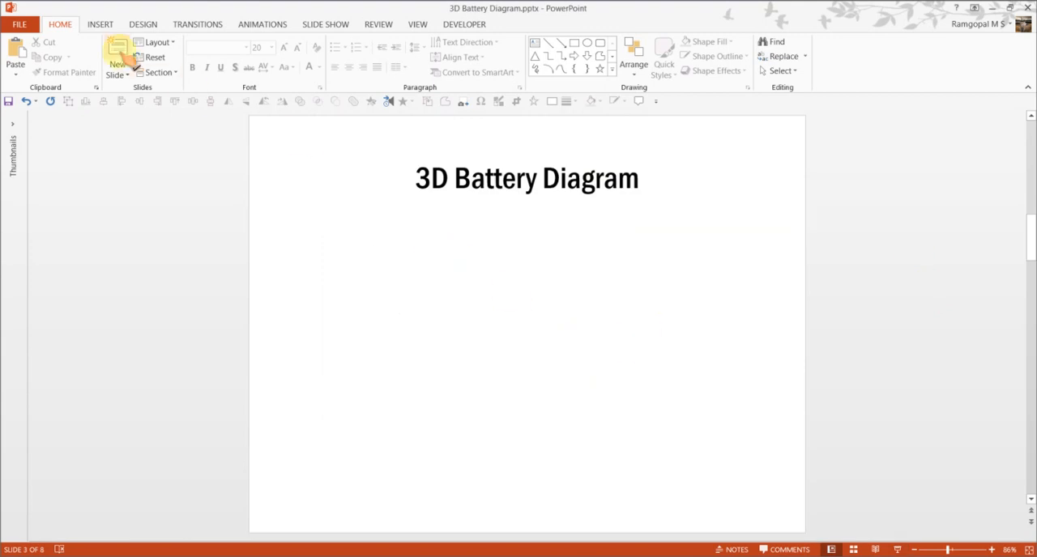
pyautogui.moveTo(116, 58)
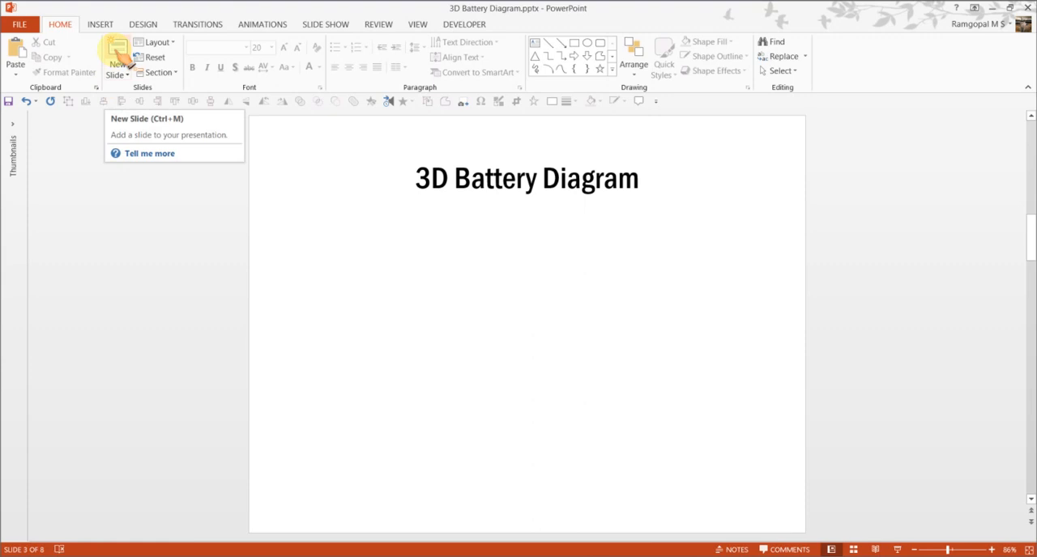
pyautogui.moveTo(129, 80)
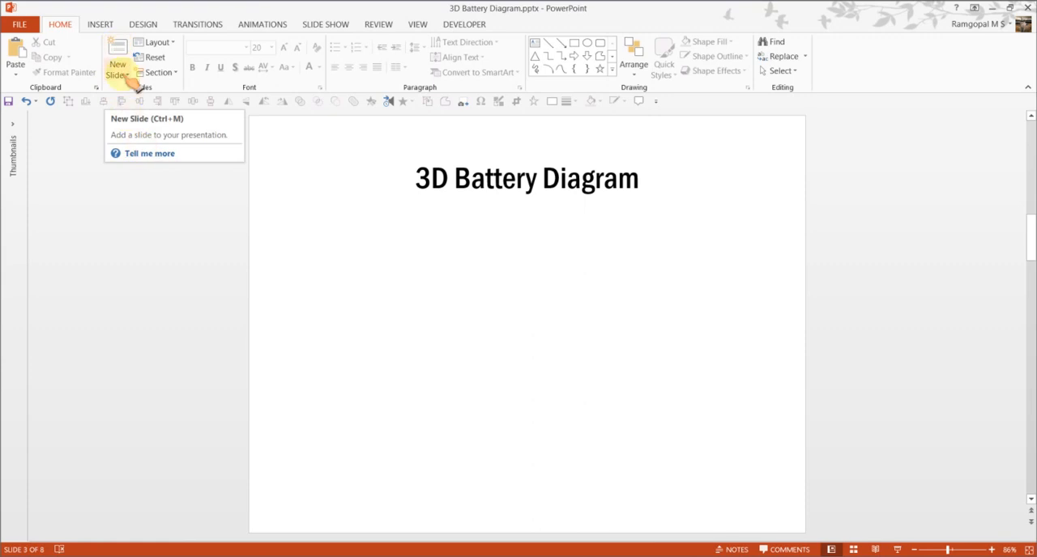
pyautogui.moveTo(640, 298)
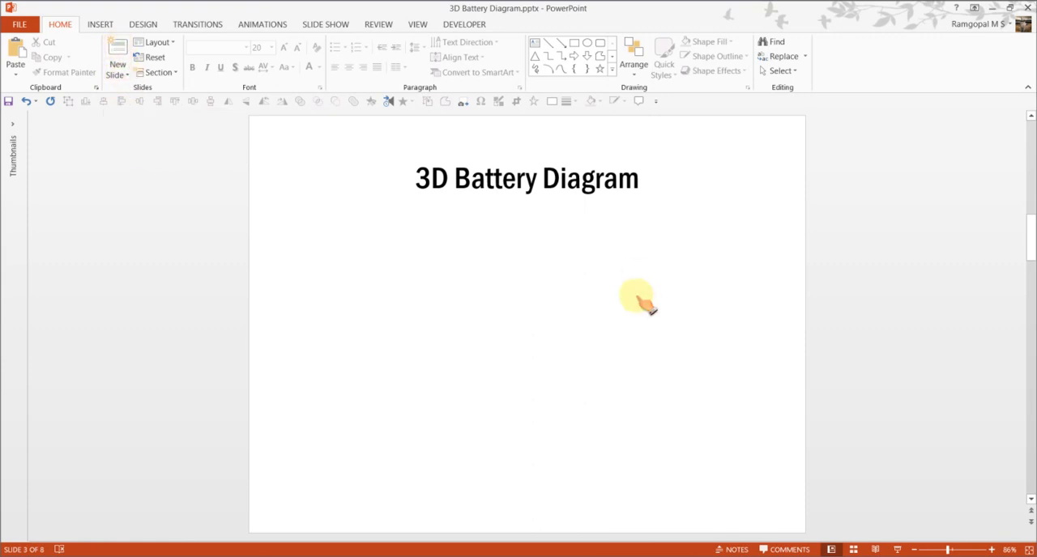
pyautogui.moveTo(610, 69)
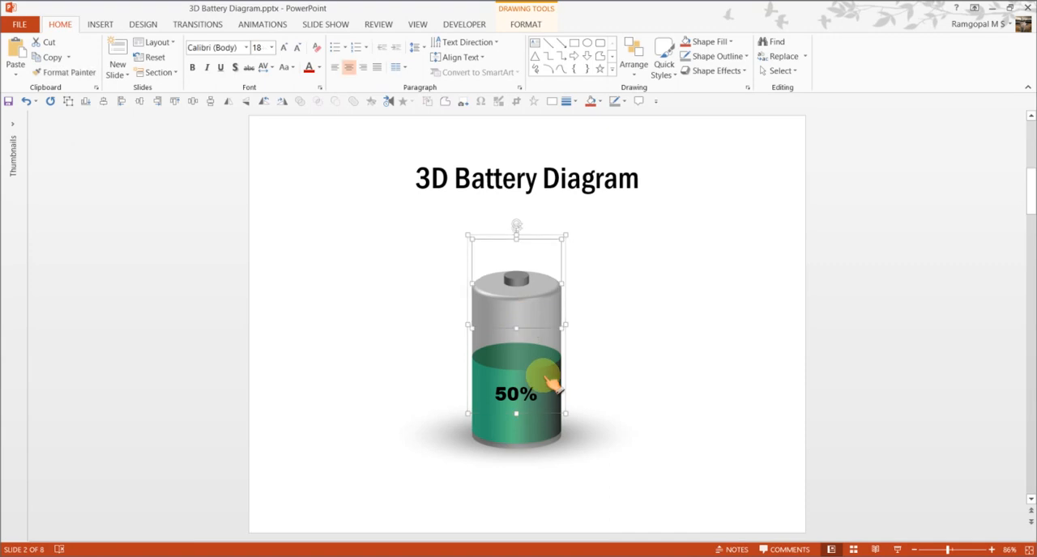
pyautogui.moveTo(558, 405)
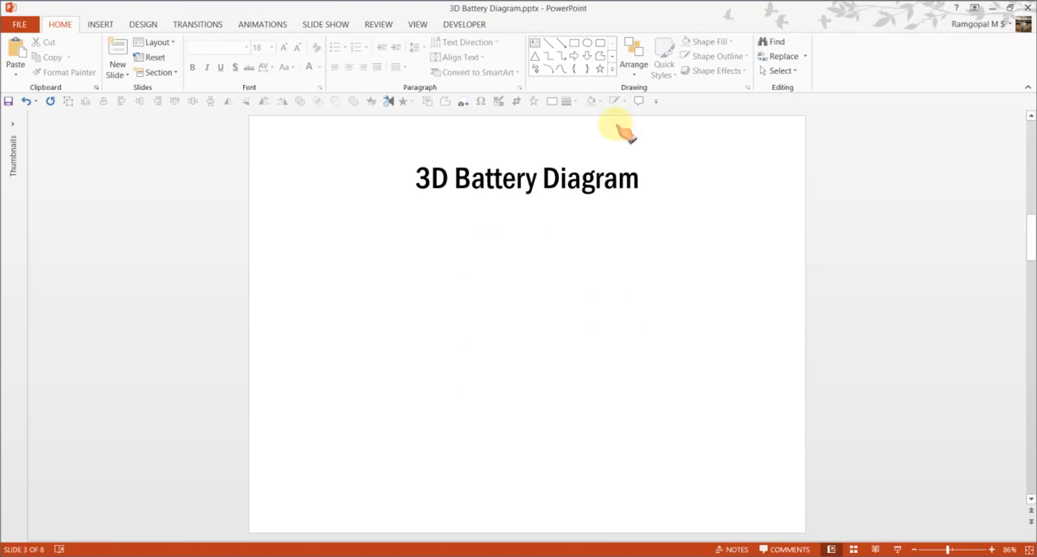
# Step: Draw a Shift-constrained Oval circle below the 3D Battery Diagram title and select it
pyautogui.click(598, 41)
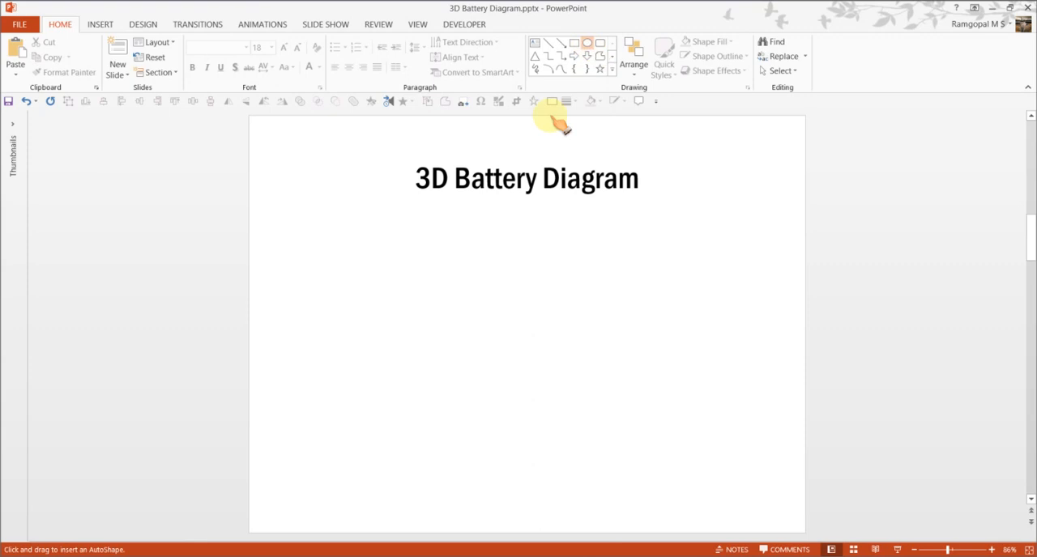
pyautogui.moveTo(439, 292)
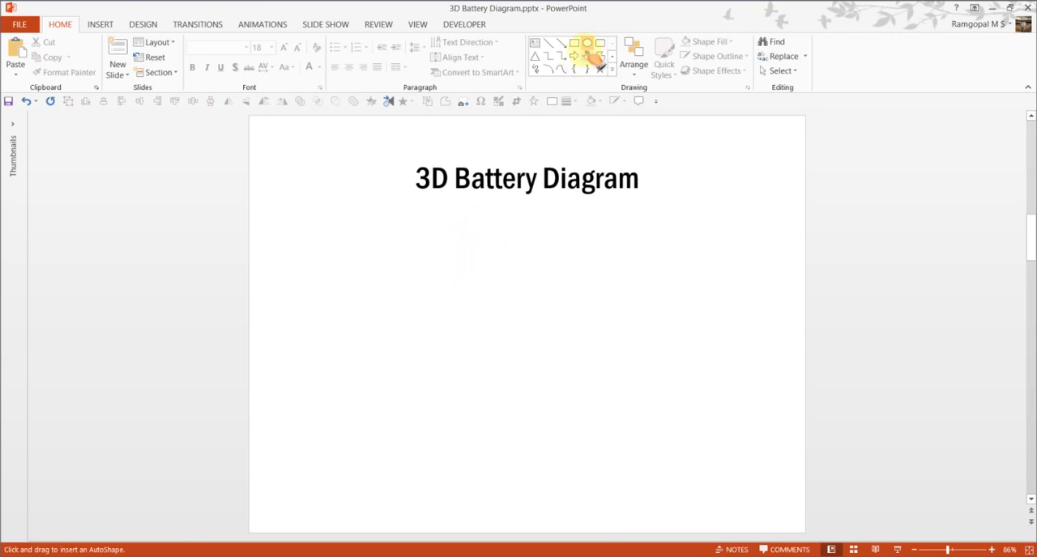
pyautogui.click(598, 68)
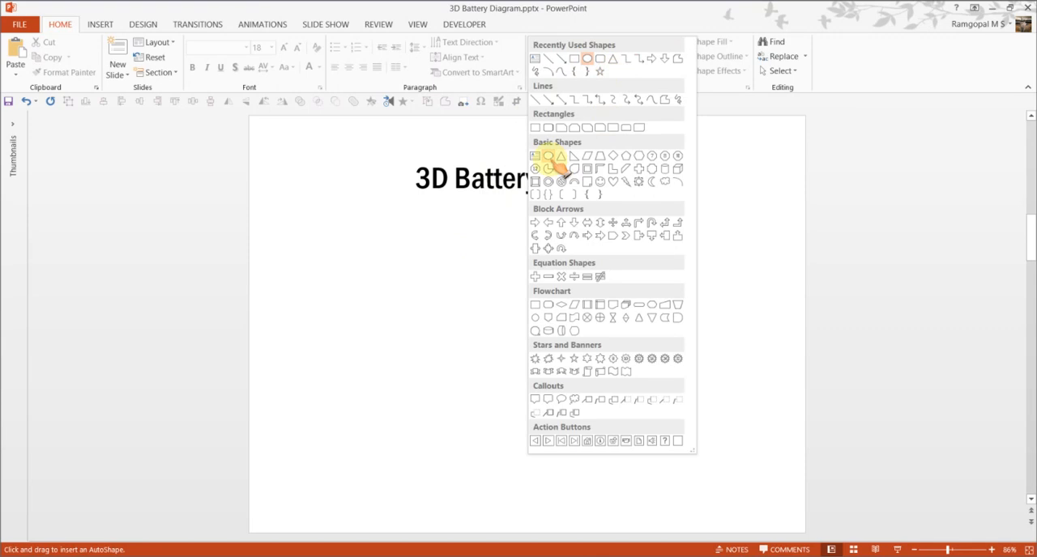
pyautogui.moveTo(586, 159)
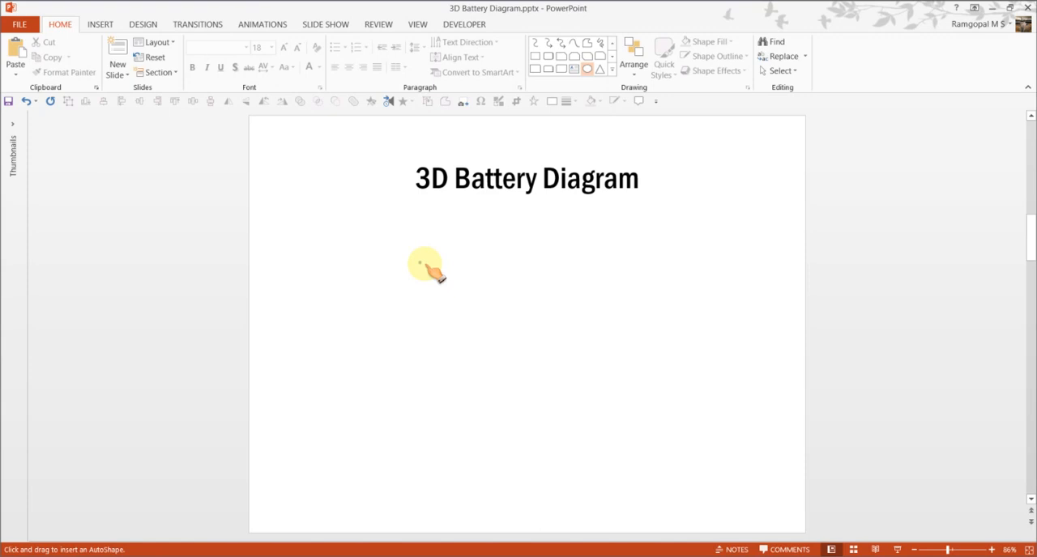
pyautogui.moveTo(422, 263); pyautogui.dragTo(507, 356)
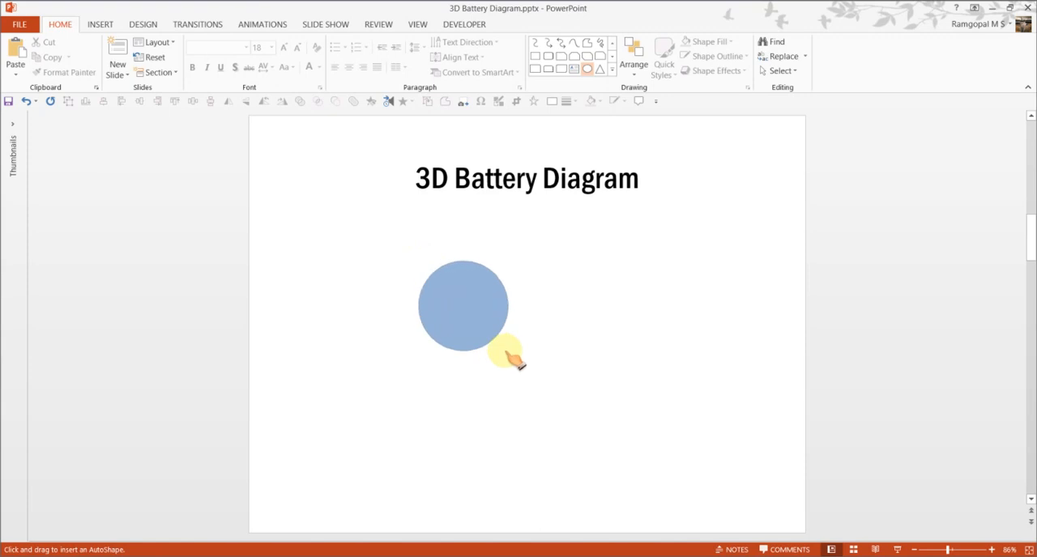
pyautogui.click(463, 306)
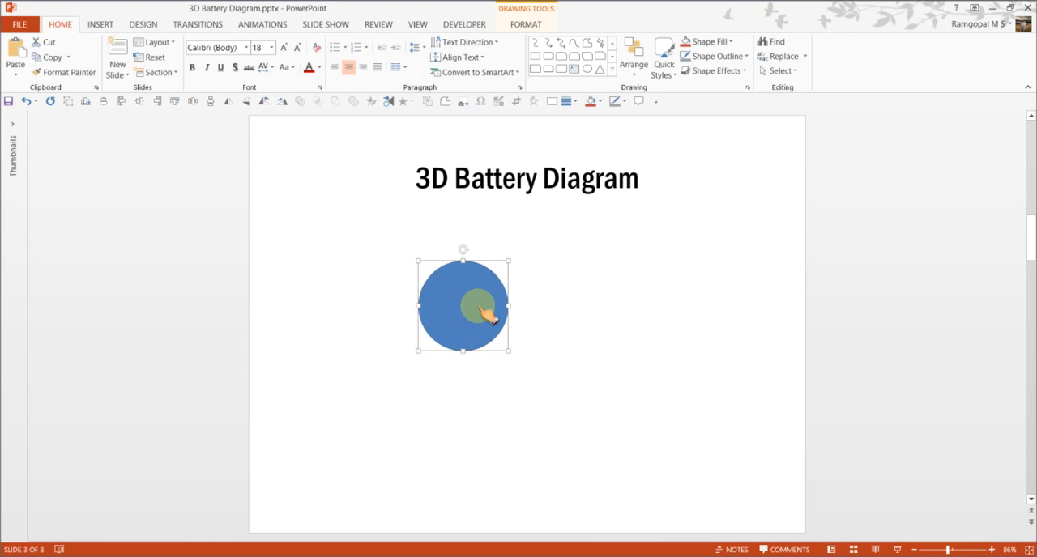
# Step: Open Format Shape for the blue circle and show its Effects settings
pyautogui.rightClick(478, 307)
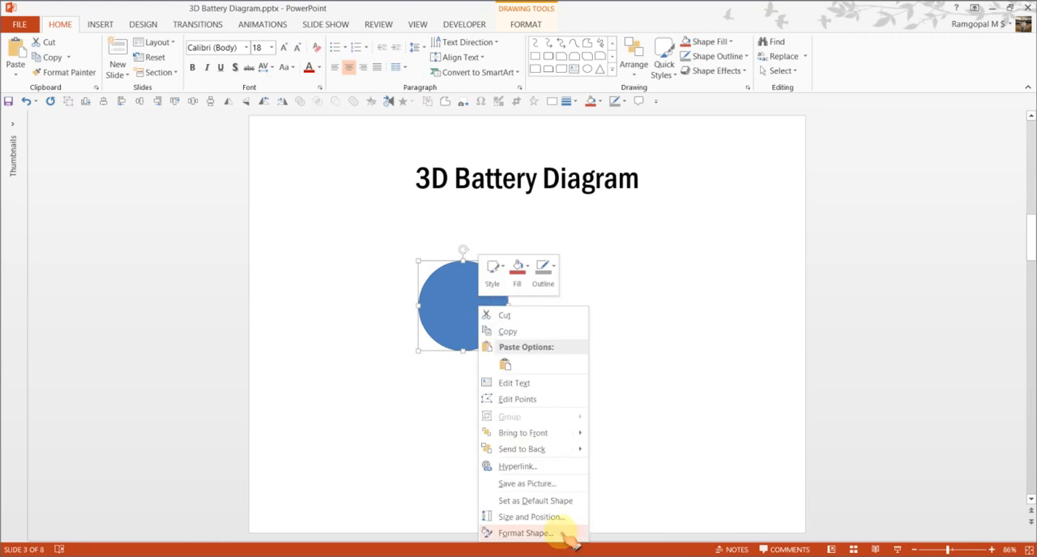
pyautogui.click(532, 533)
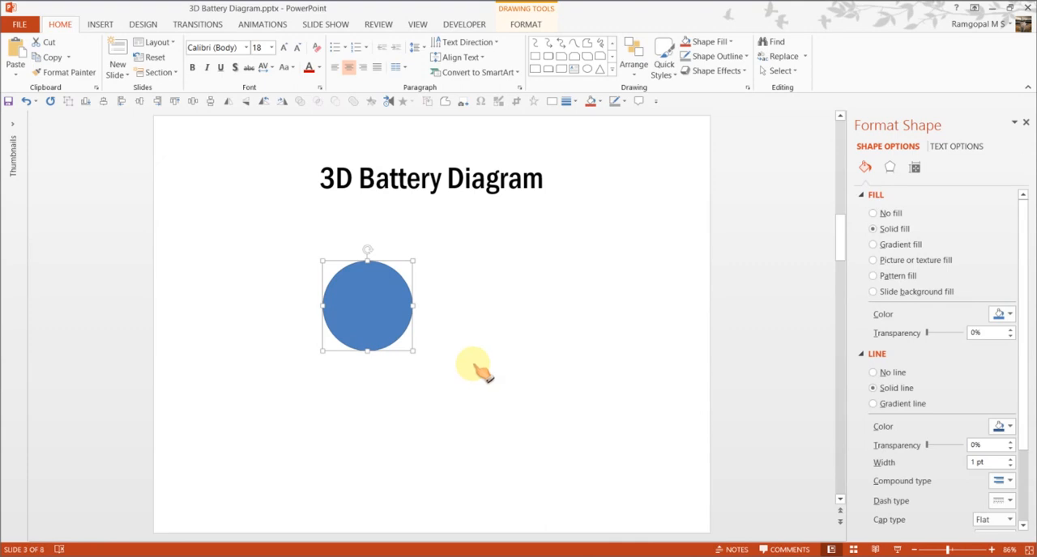
pyautogui.moveTo(413, 320)
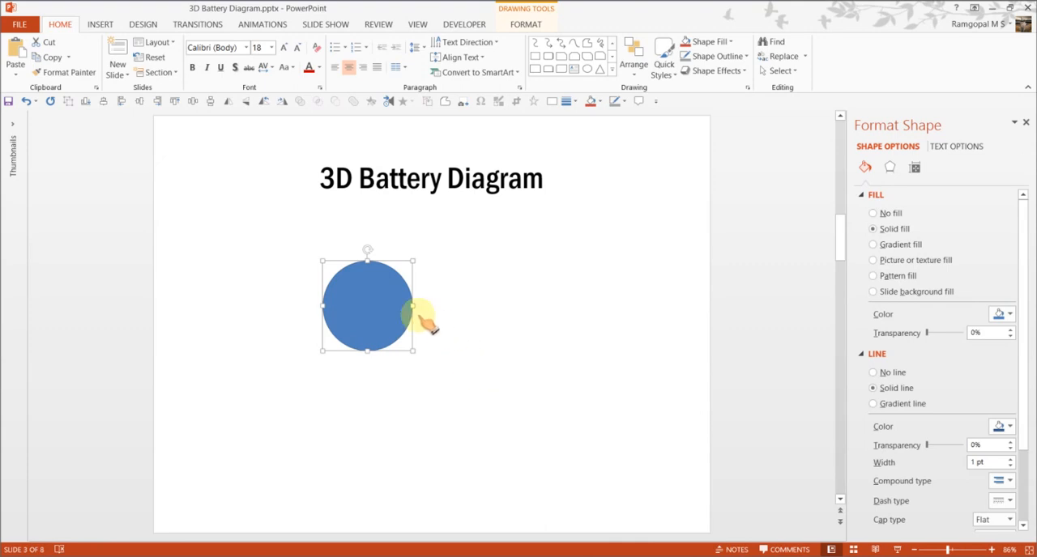
pyautogui.moveTo(523, 324)
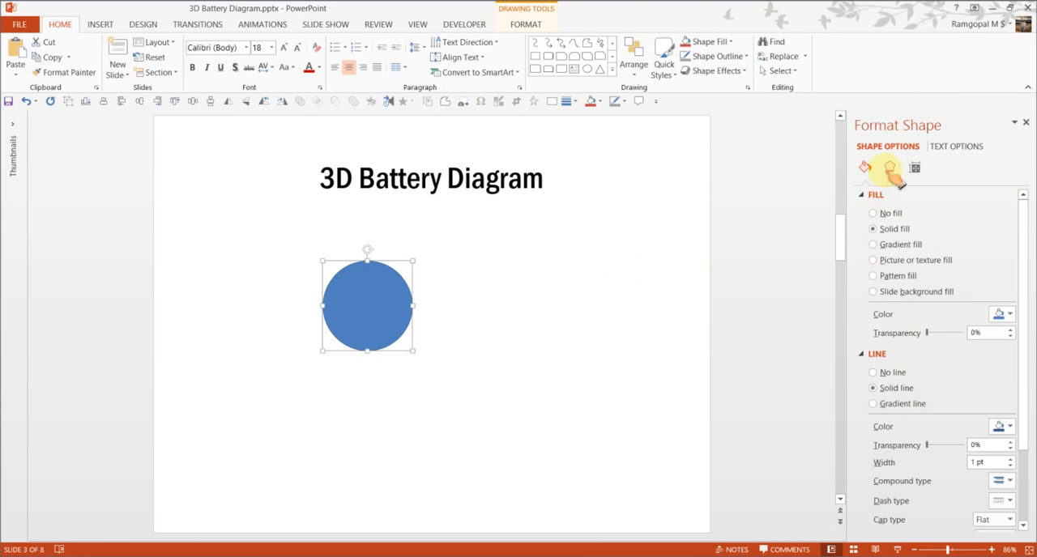
pyautogui.click(914, 168)
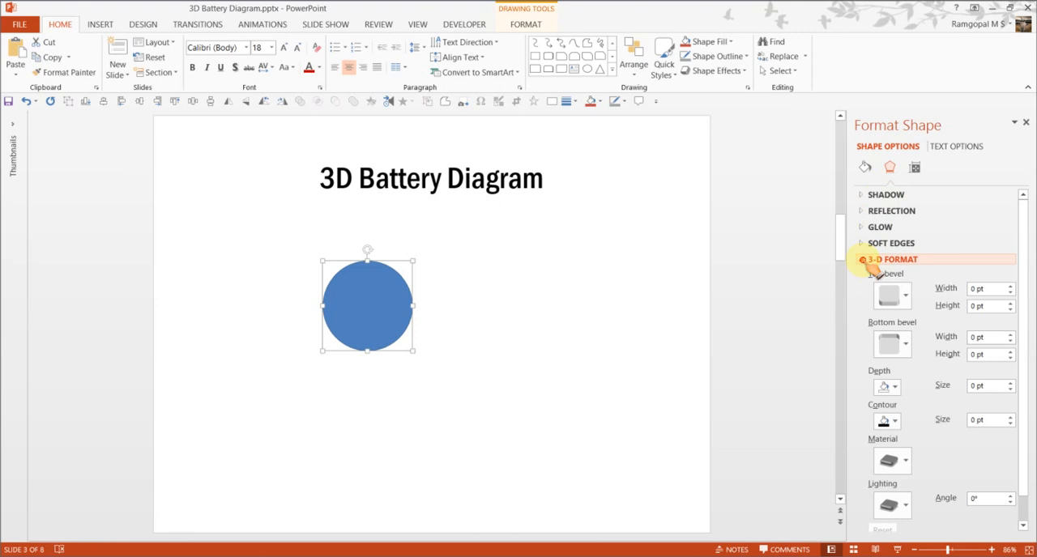
# Step: Tilt the circle with a perspective 3-D rotation preset (Y 294.6°, Perspective 45°) and adjust its outline
pyautogui.click(895, 276)
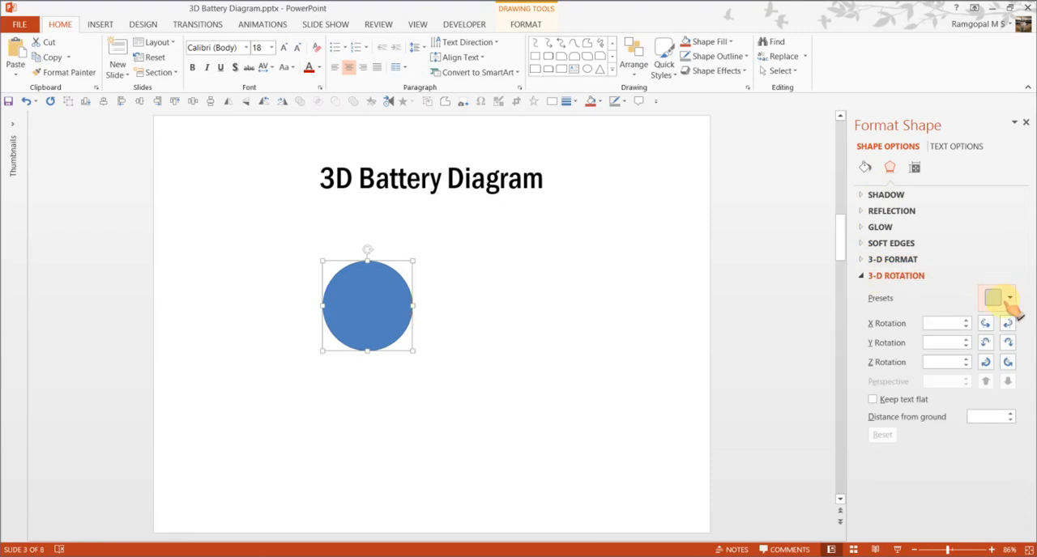
pyautogui.click(1004, 298)
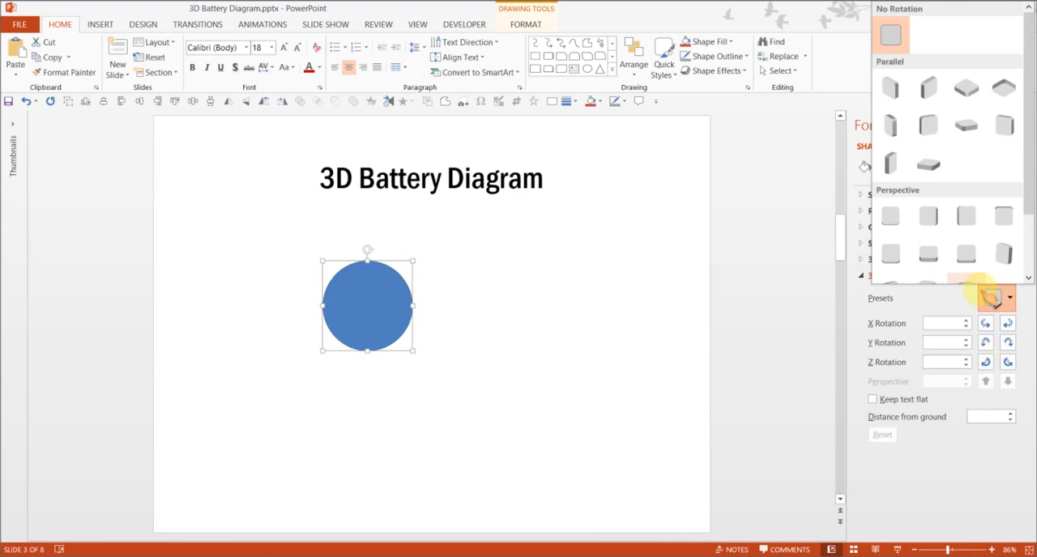
pyautogui.moveTo(962, 260)
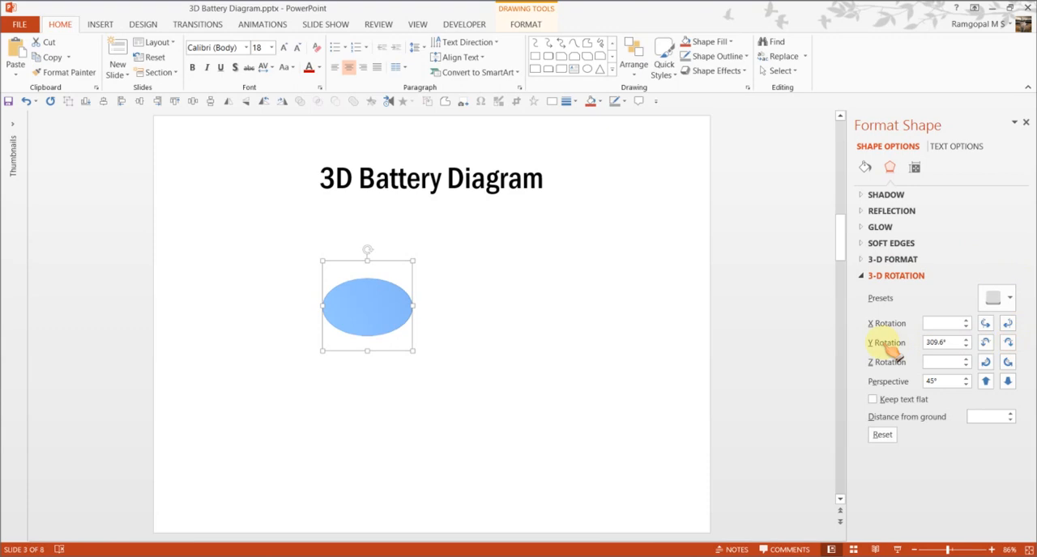
pyautogui.click(1009, 342)
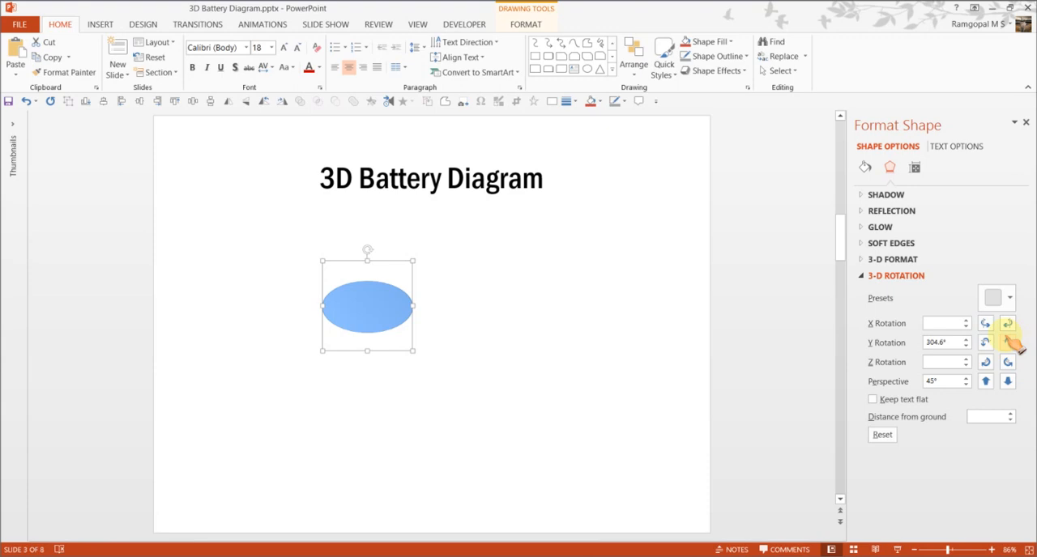
pyautogui.click(1006, 343)
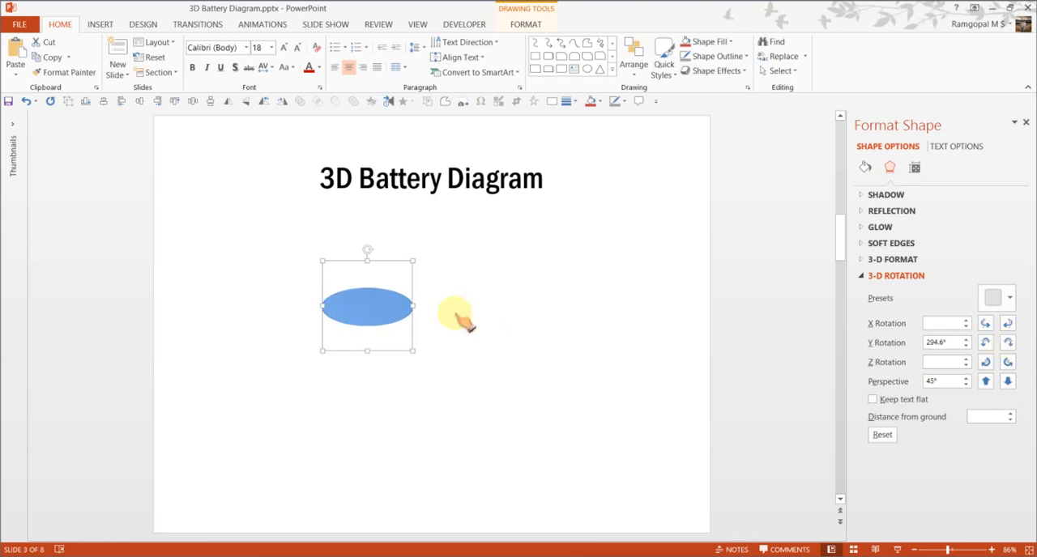
pyautogui.moveTo(774, 376)
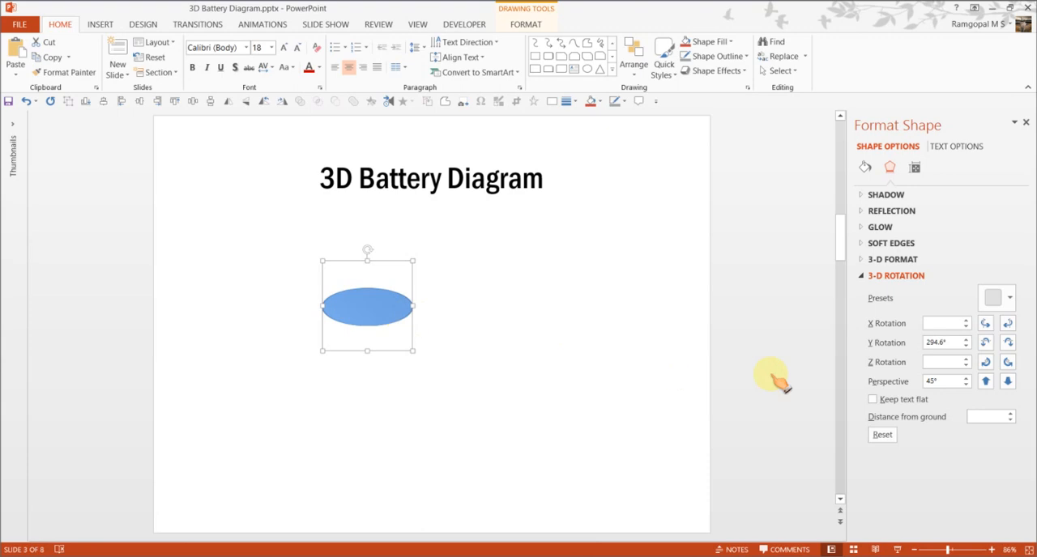
pyautogui.moveTo(640, 393)
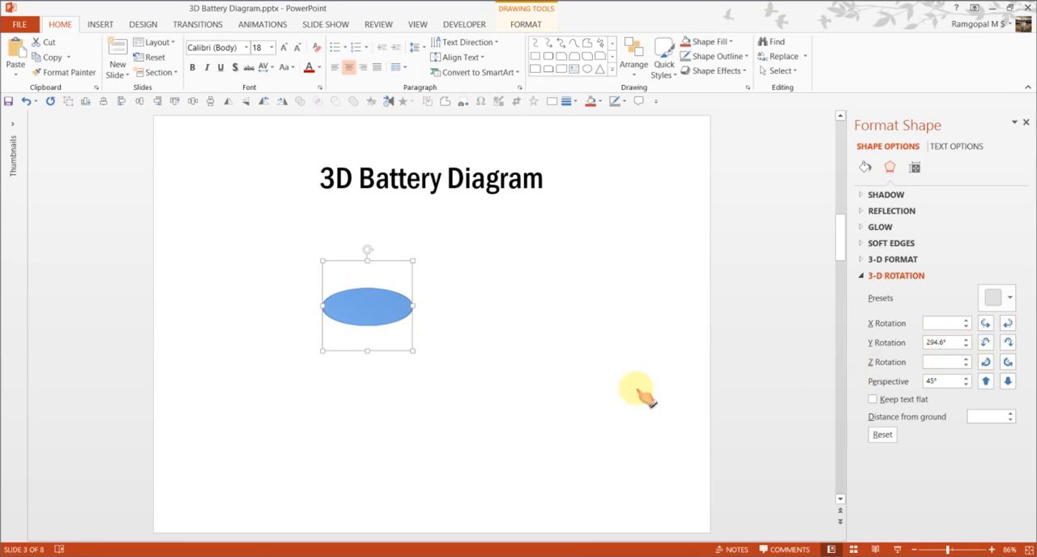
pyautogui.moveTo(583, 385)
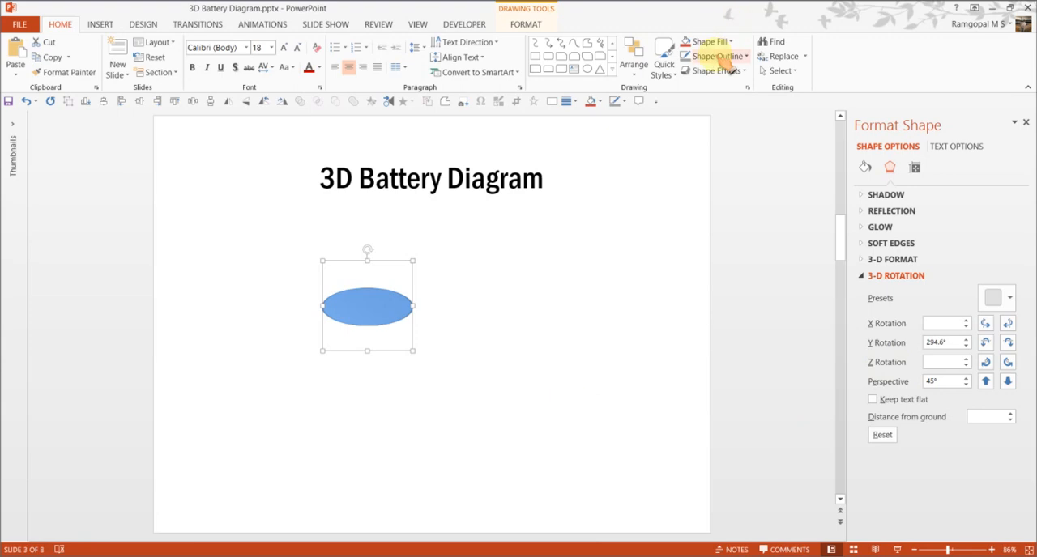
pyautogui.click(712, 55)
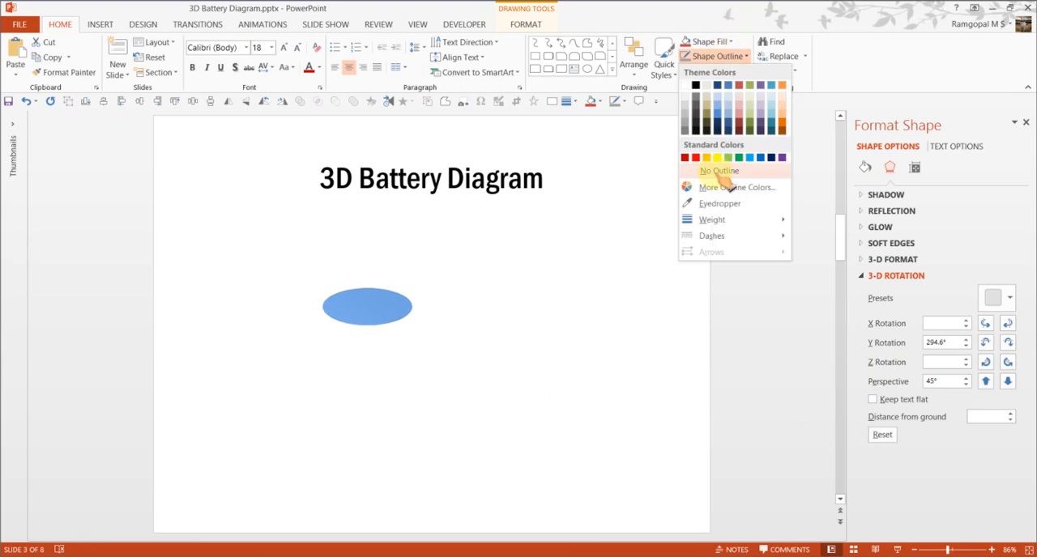
pyautogui.click(719, 171)
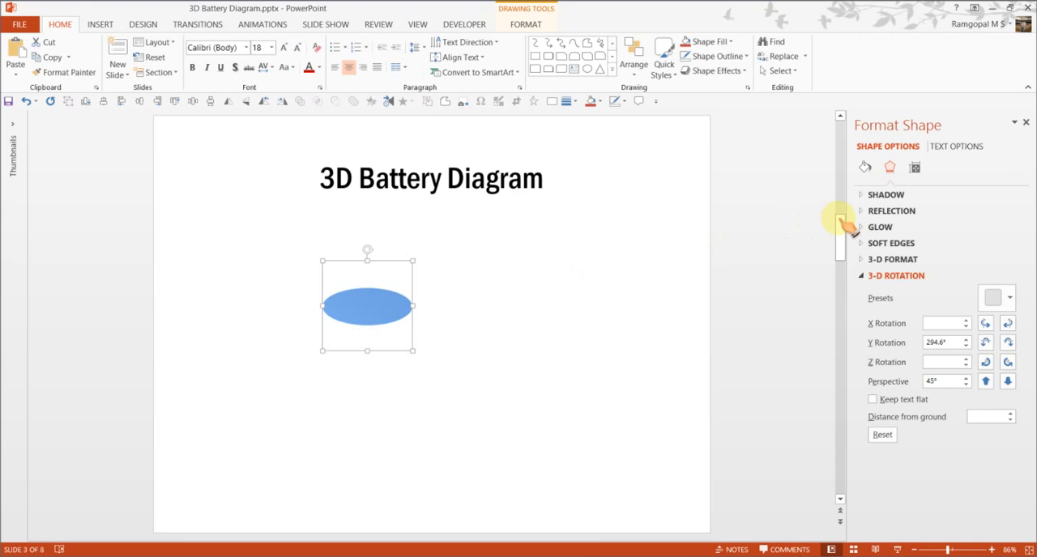
# Step: Give the oval a Circle top bevel and a 200 pt depth
pyautogui.click(895, 276)
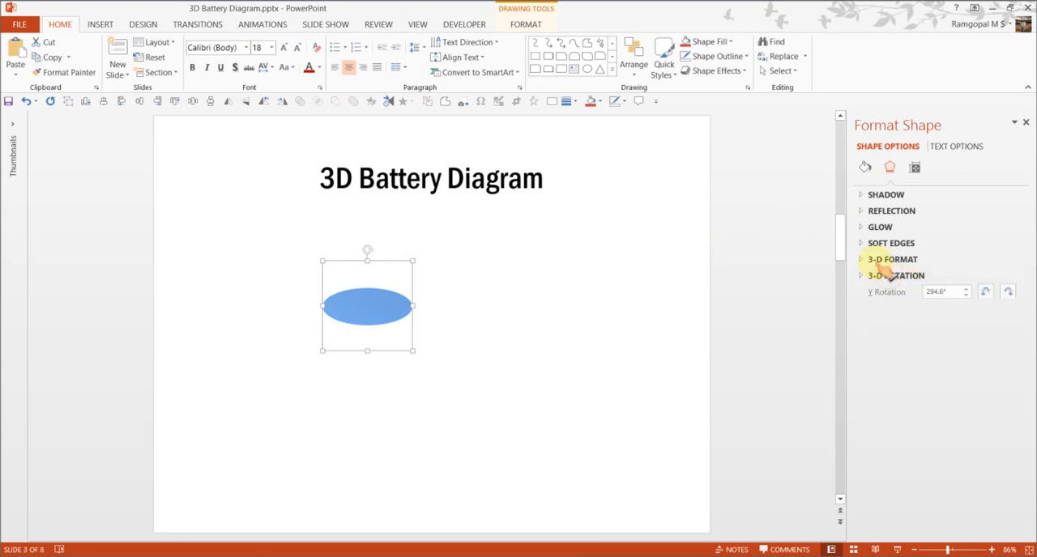
pyautogui.click(892, 259)
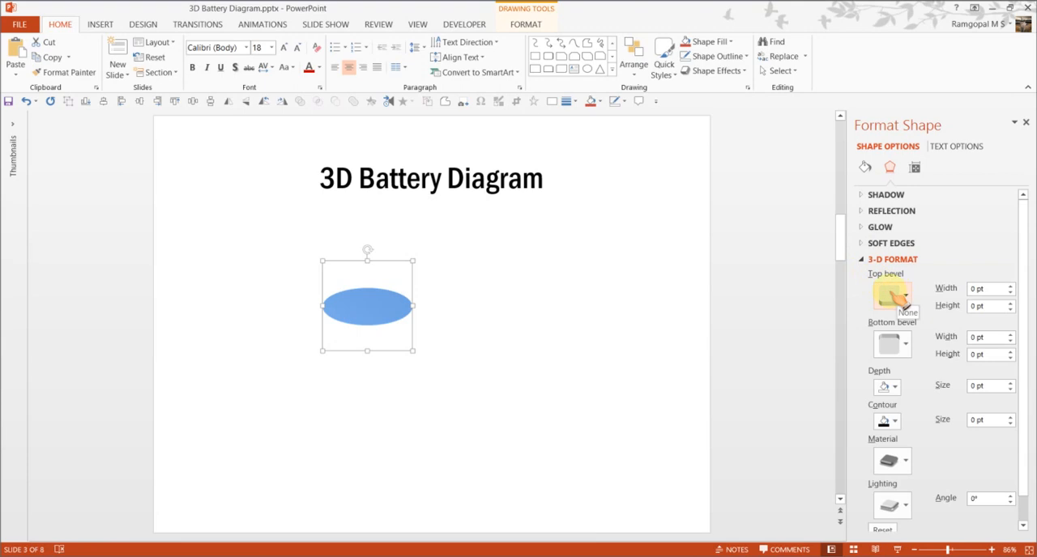
pyautogui.click(903, 295)
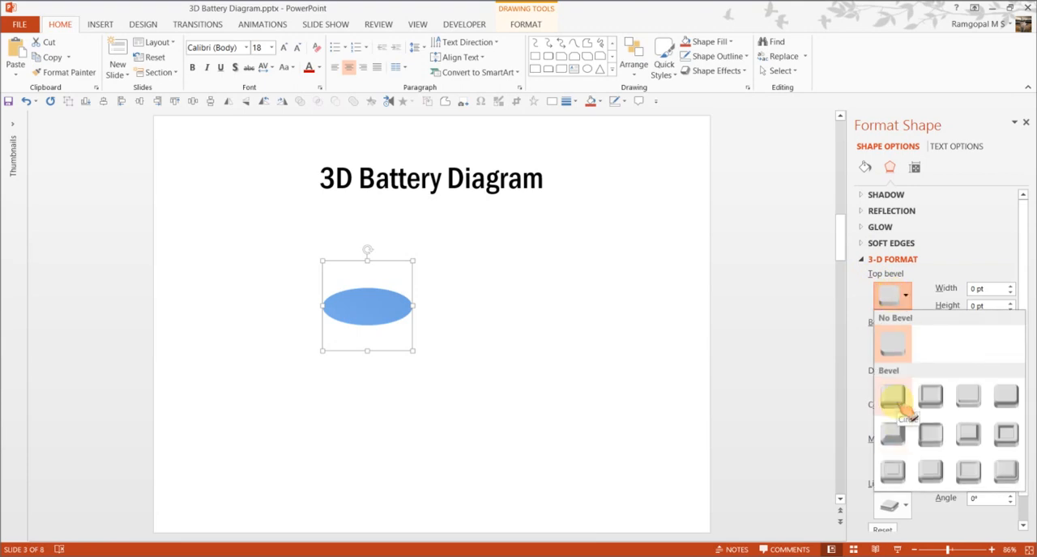
pyautogui.click(894, 399)
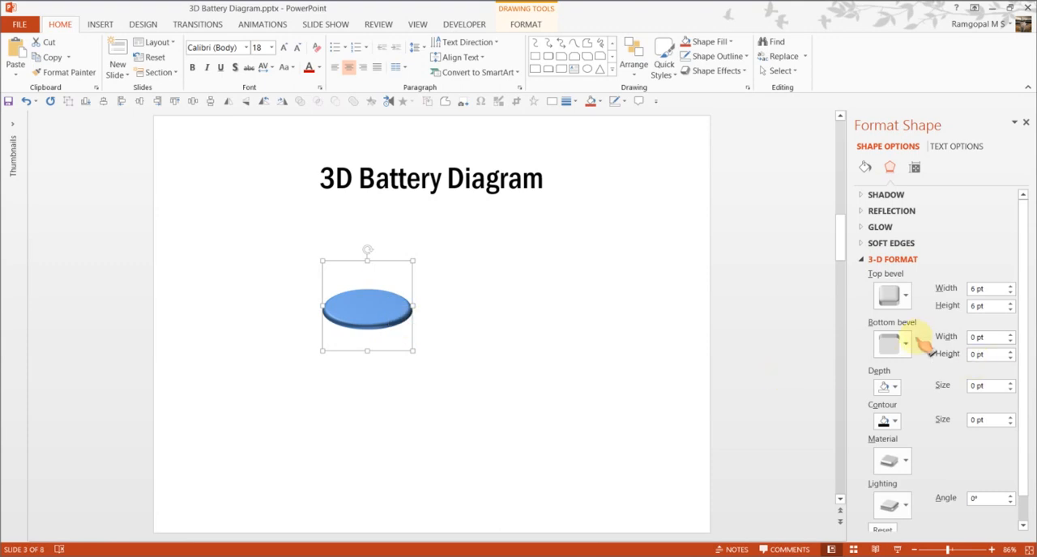
pyautogui.moveTo(884, 377)
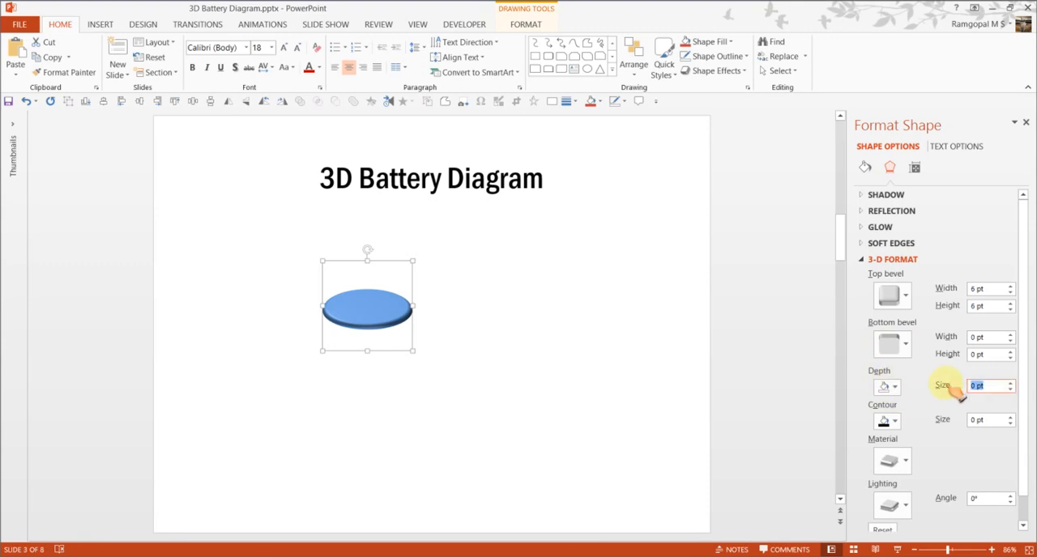
pyautogui.write('200')
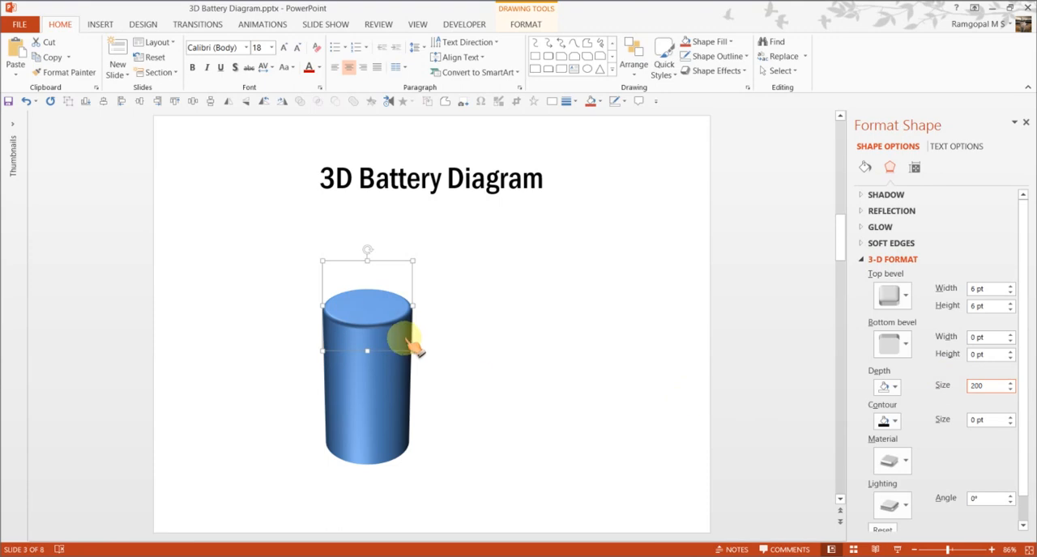
pyautogui.moveTo(409, 310)
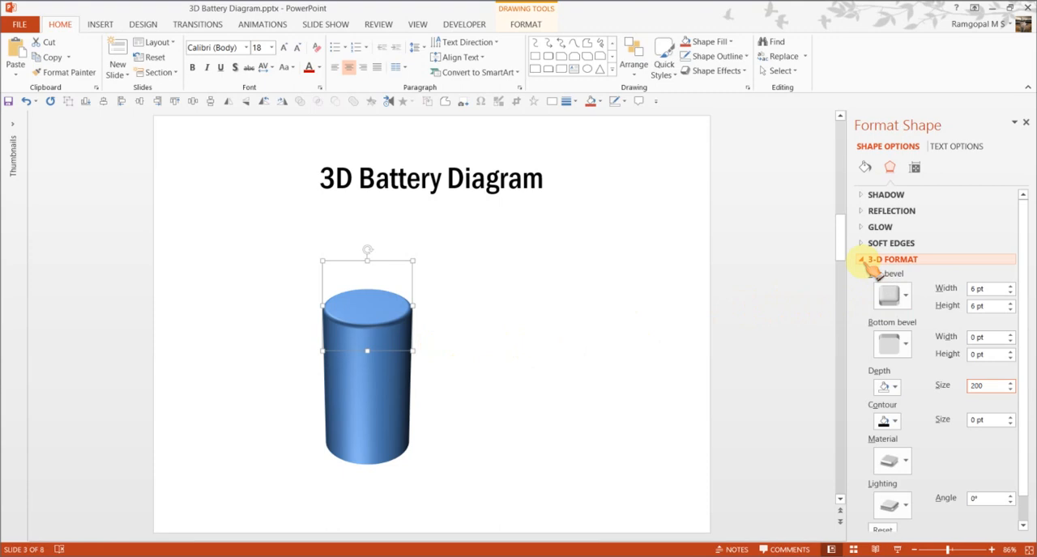
# Step: Lower the cylinder's Y Rotation to 284.6° so its top looks flatter
pyautogui.click(893, 259)
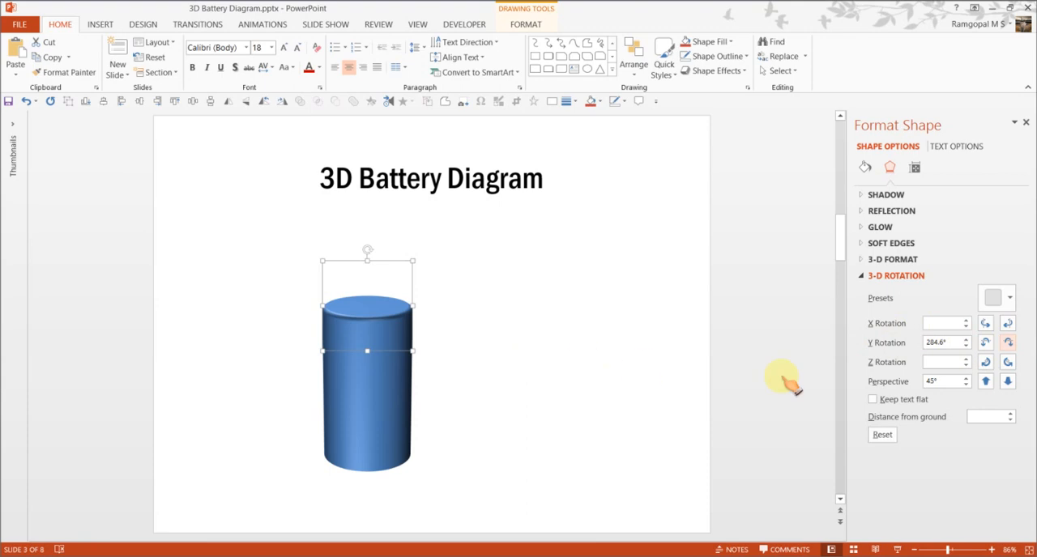
pyautogui.moveTo(913, 349)
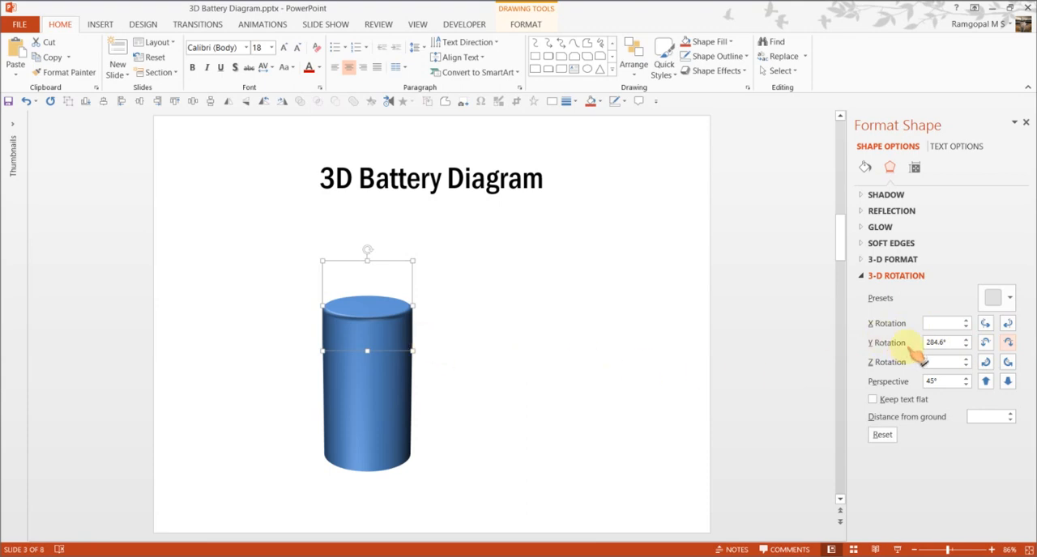
pyautogui.click(894, 275)
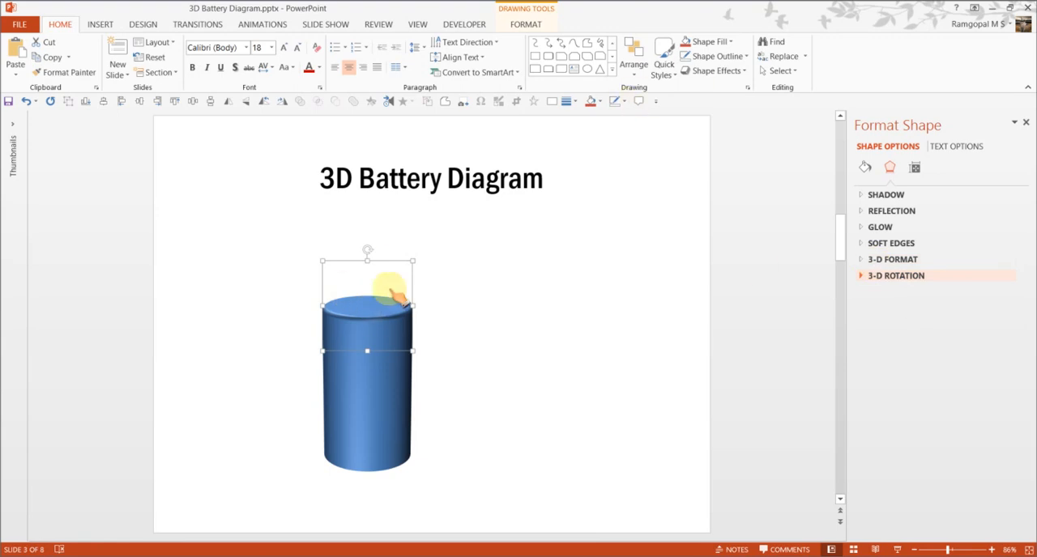
# Step: Fill the cylinder grey and set its fill transparency to 40%
pyautogui.click(706, 41)
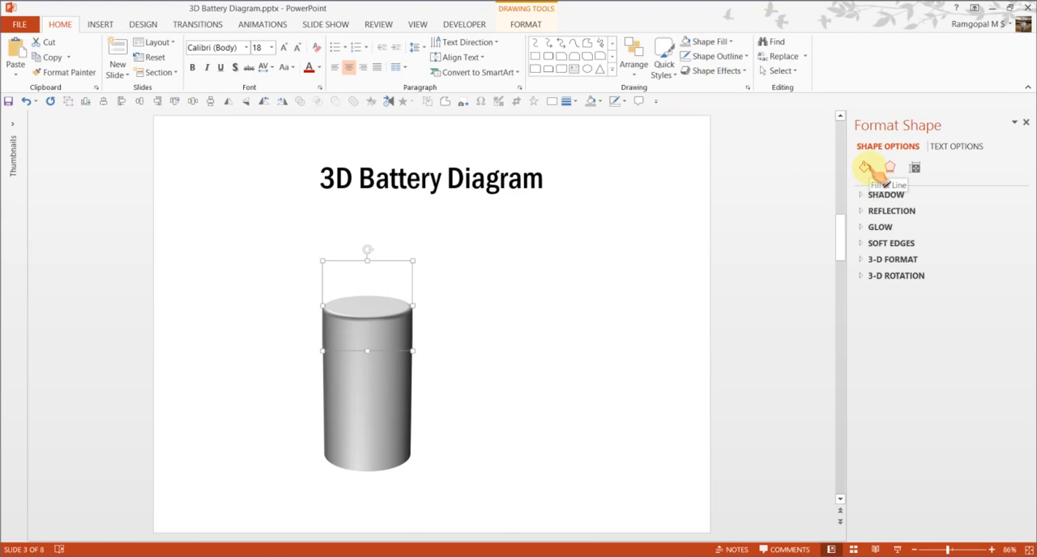
pyautogui.click(865, 167)
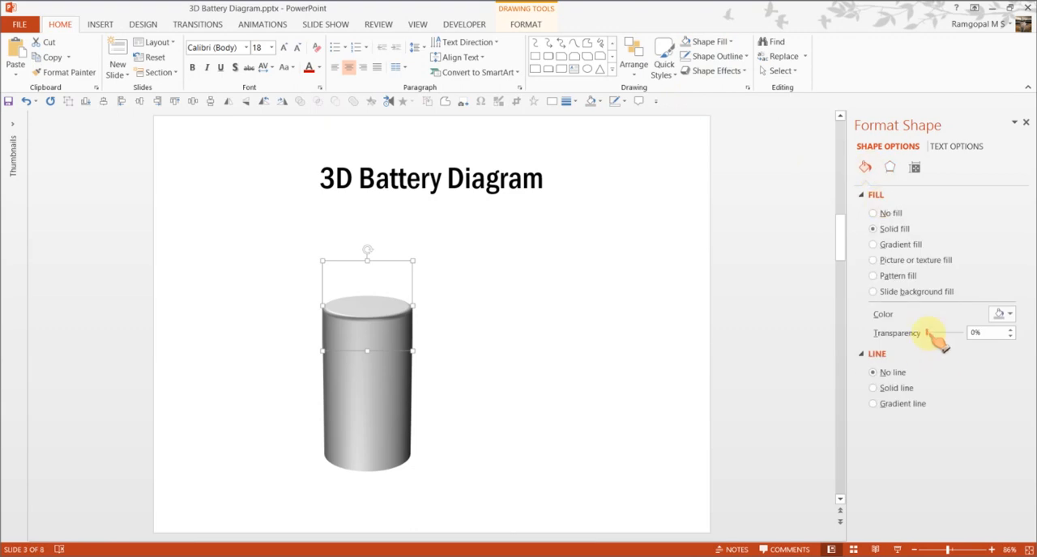
pyautogui.click(985, 333)
pyautogui.write('40')
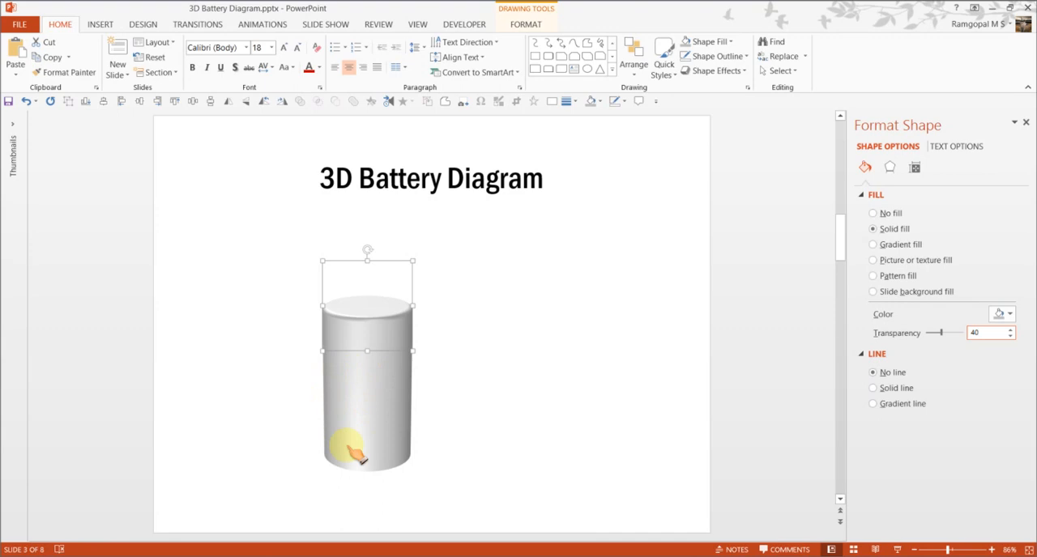
pyautogui.moveTo(361, 433)
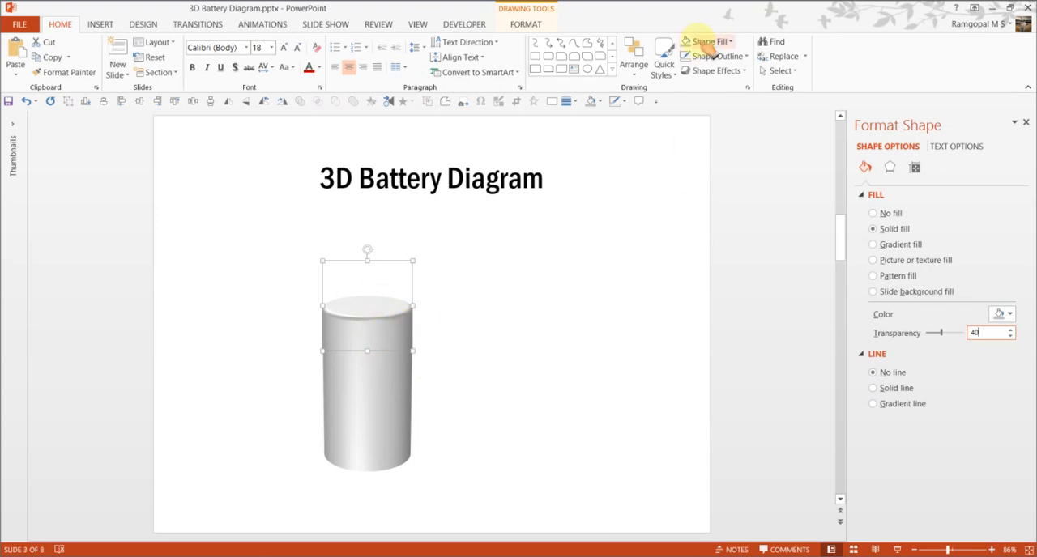
pyautogui.click(730, 41)
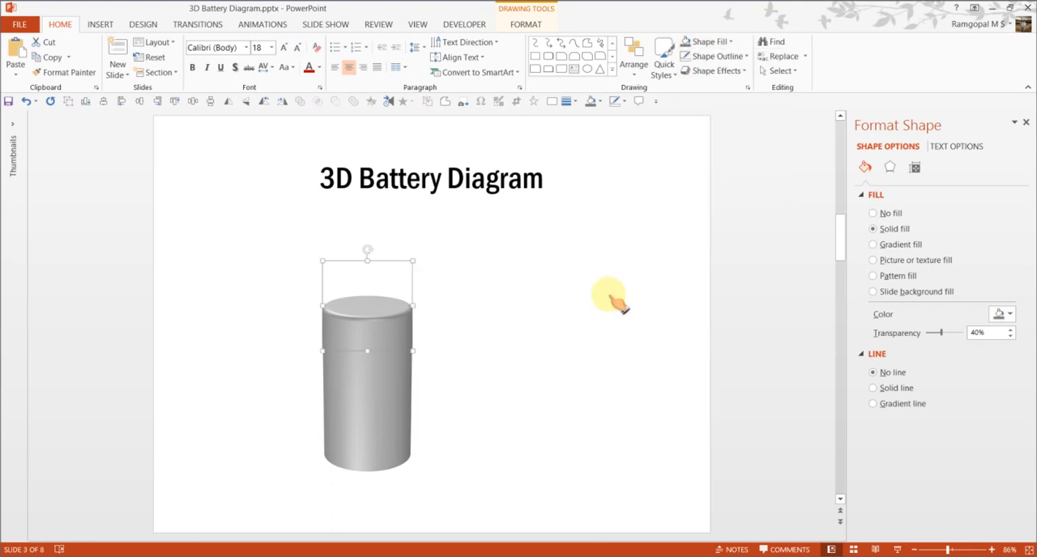
pyautogui.moveTo(385, 336)
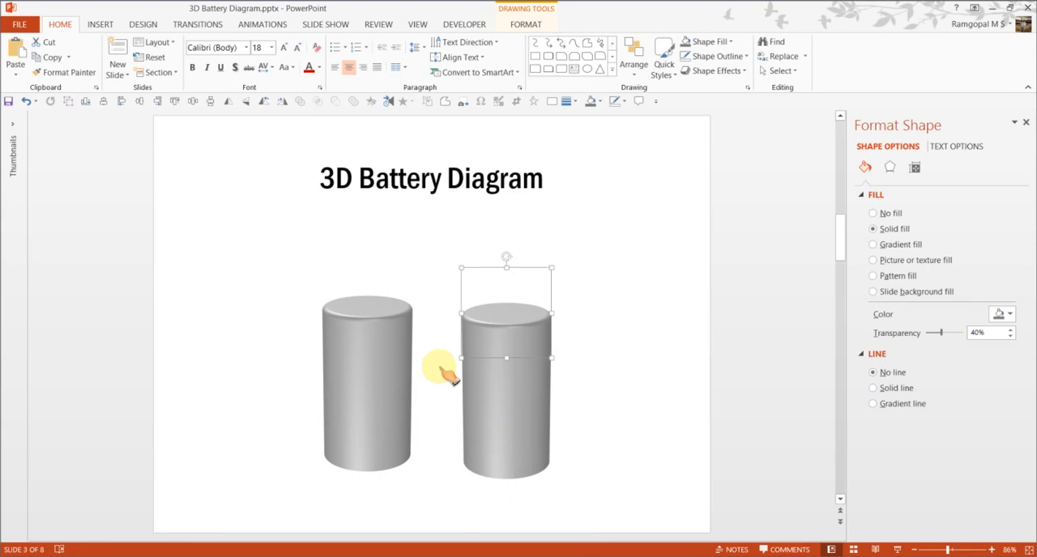
pyautogui.moveTo(403, 316)
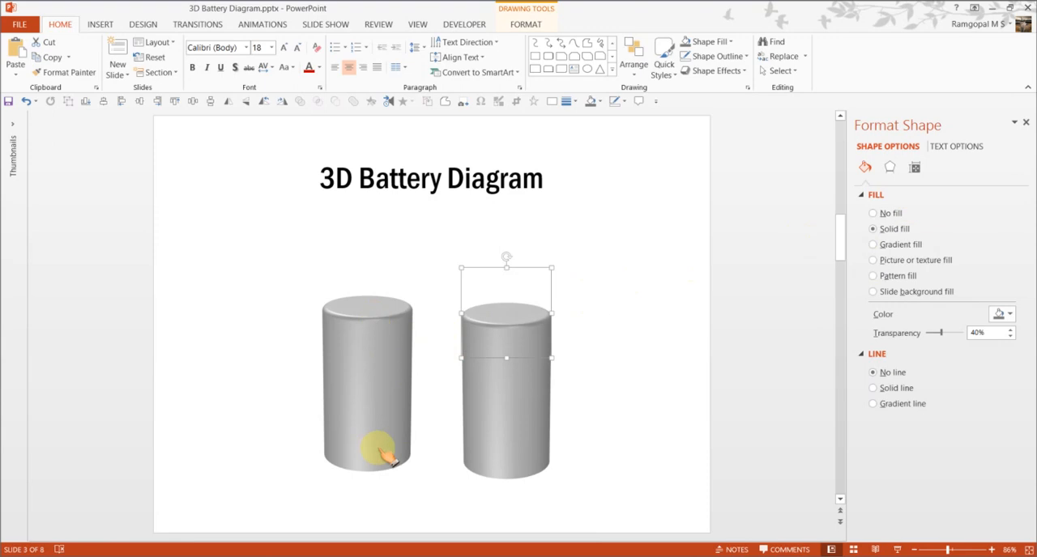
# Step: Reduce the copied cylinder's 3-D depth to 100 pt
pyautogui.click(888, 167)
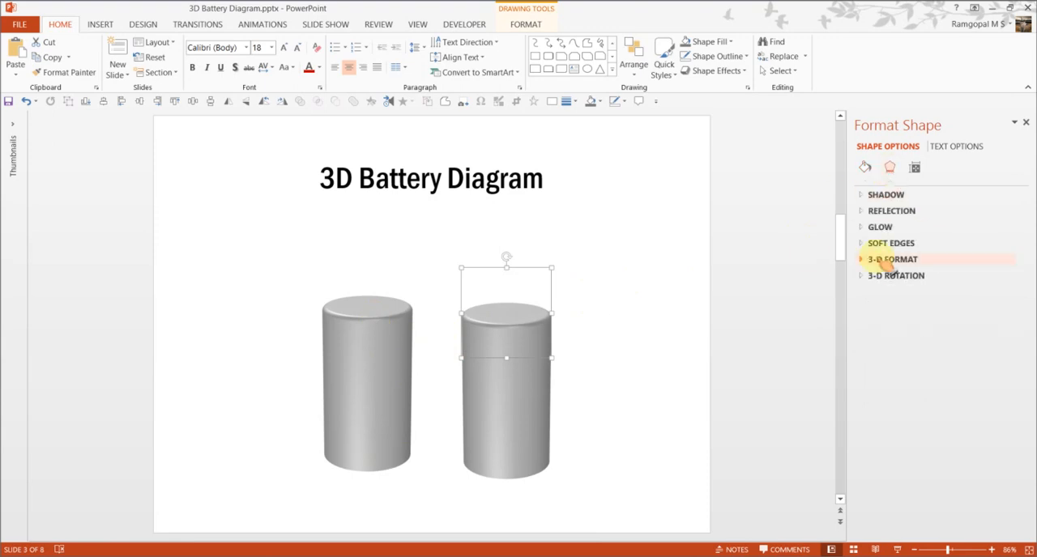
pyautogui.click(891, 259)
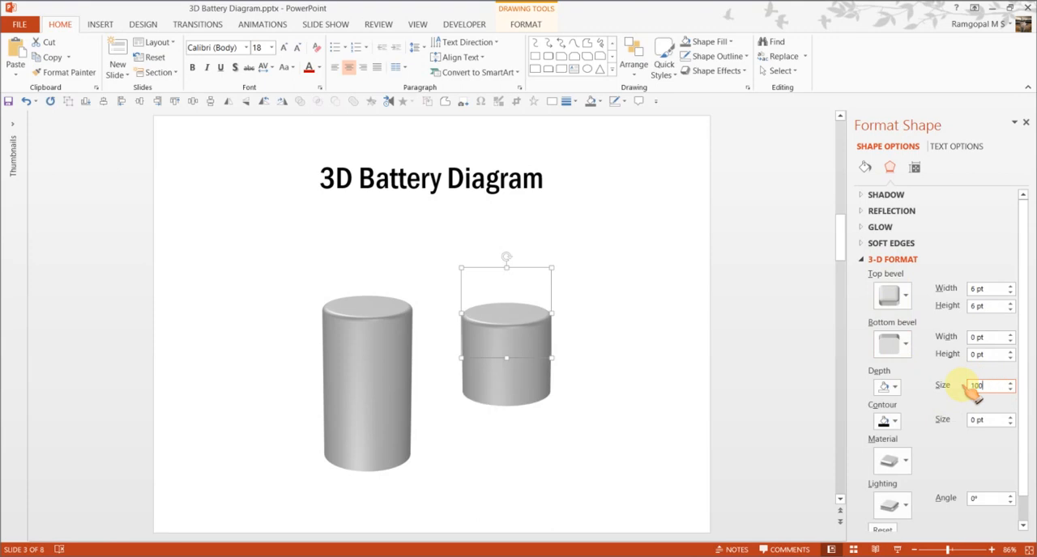
pyautogui.write('100')
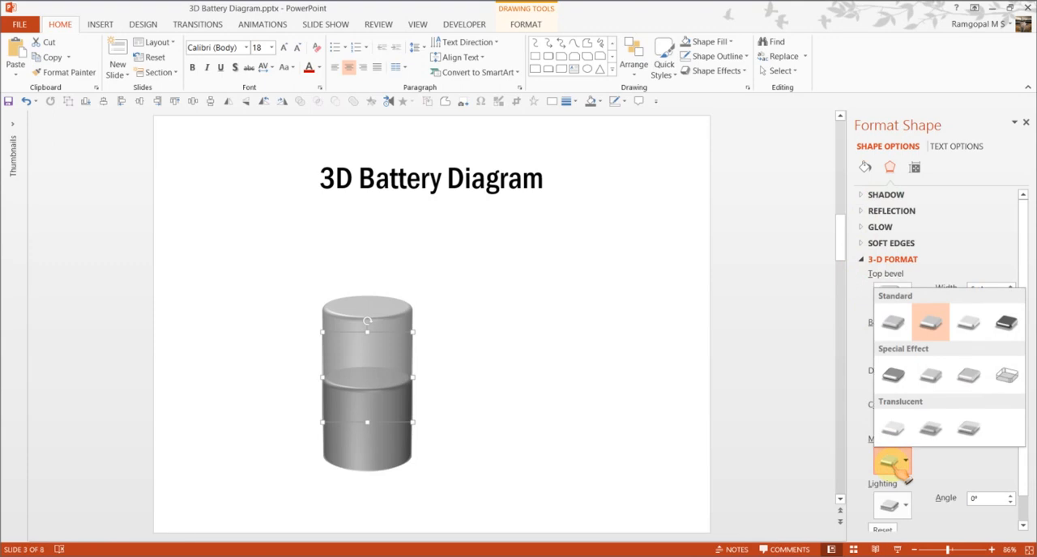
pyautogui.moveTo(929, 322)
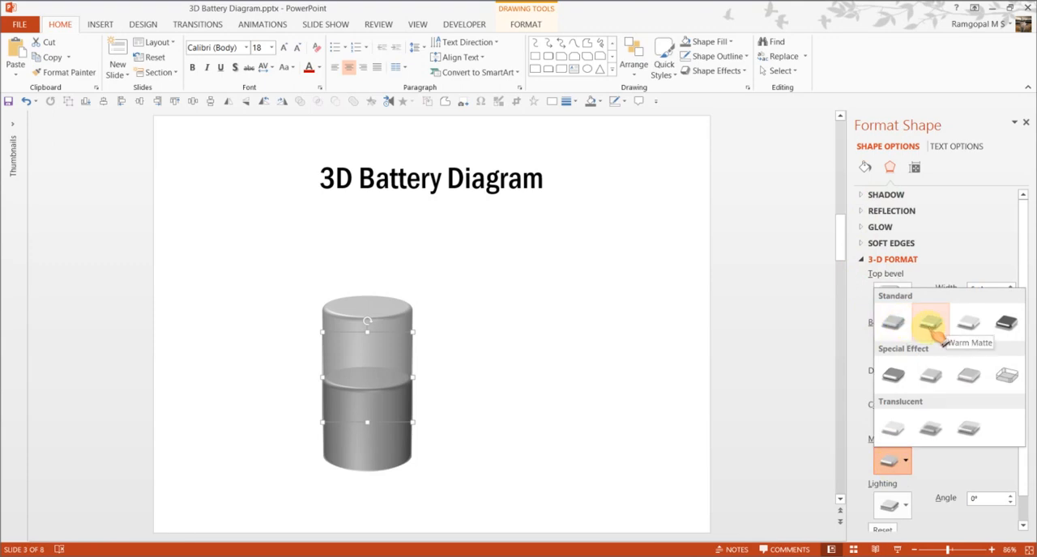
pyautogui.moveTo(893, 327)
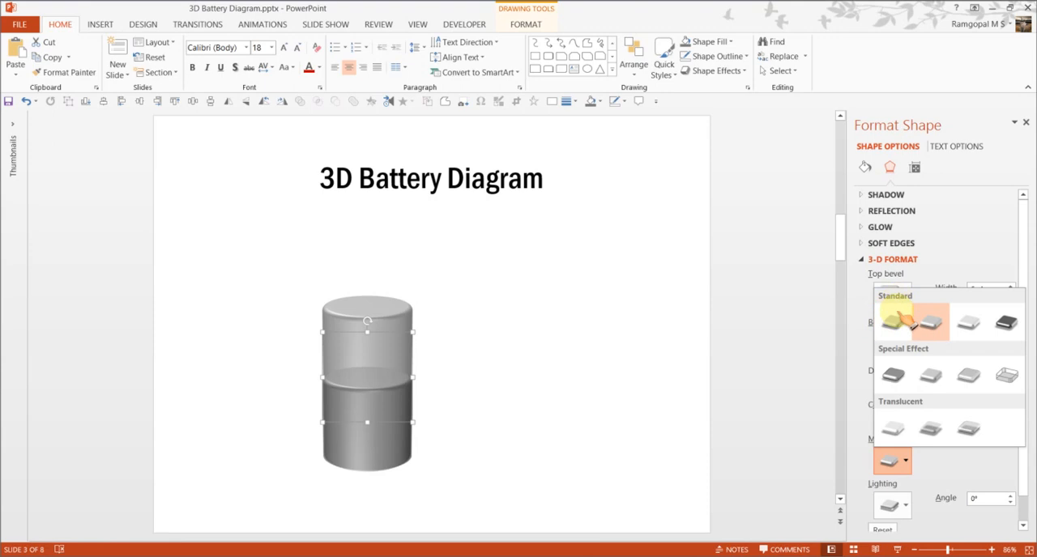
pyautogui.moveTo(894, 329)
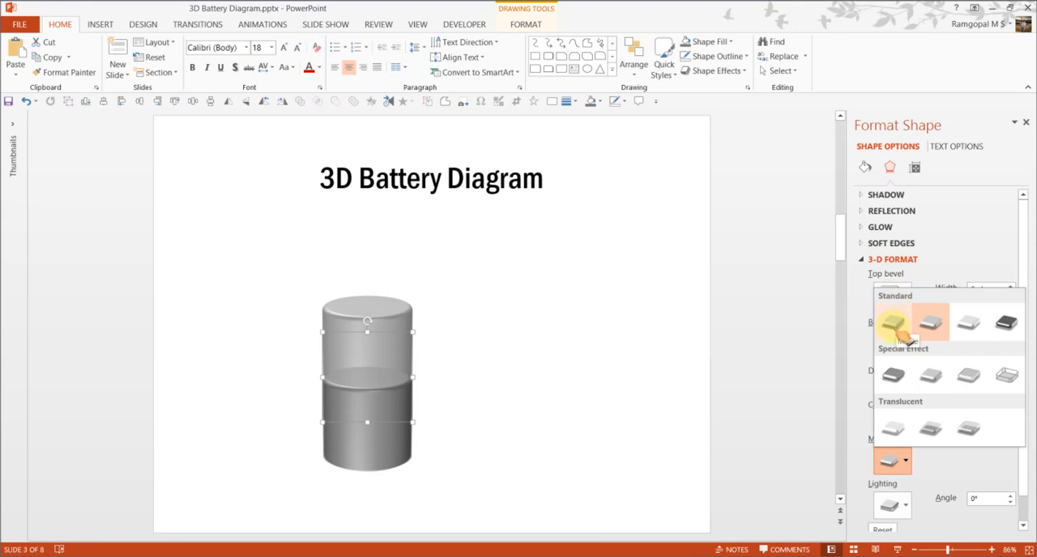
# Step: Apply a Standard material and a Neutral lighting preset to the inner cylinder
pyautogui.click(893, 320)
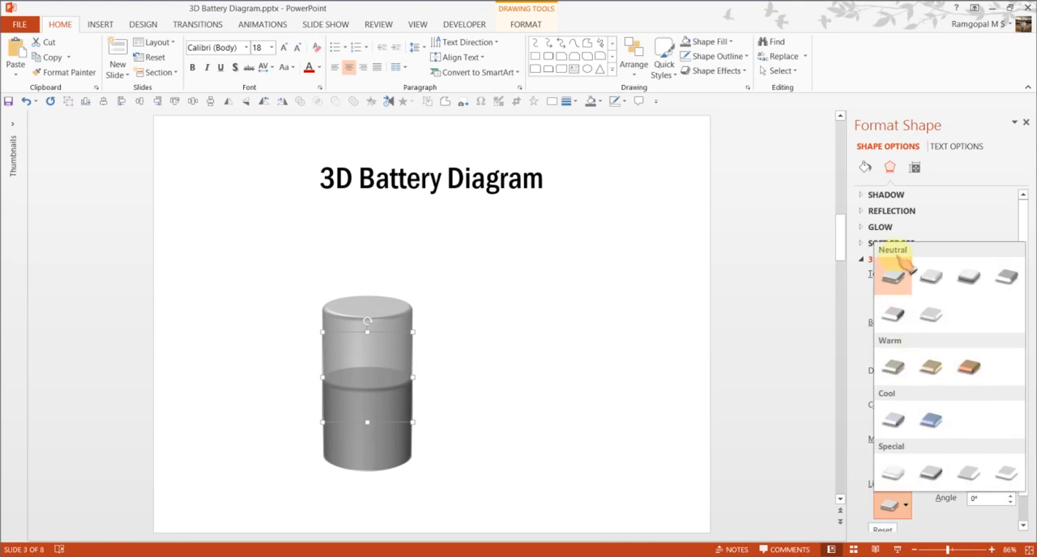
pyautogui.click(893, 277)
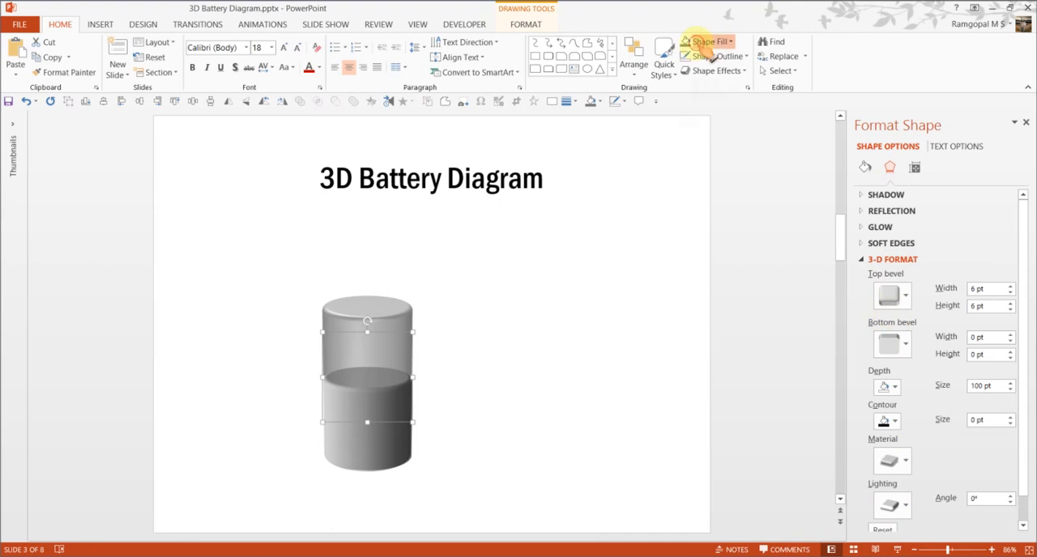
# Step: Test the green inner cylinder's fill transparency, leaving it fully opaque at 0%
pyautogui.click(707, 41)
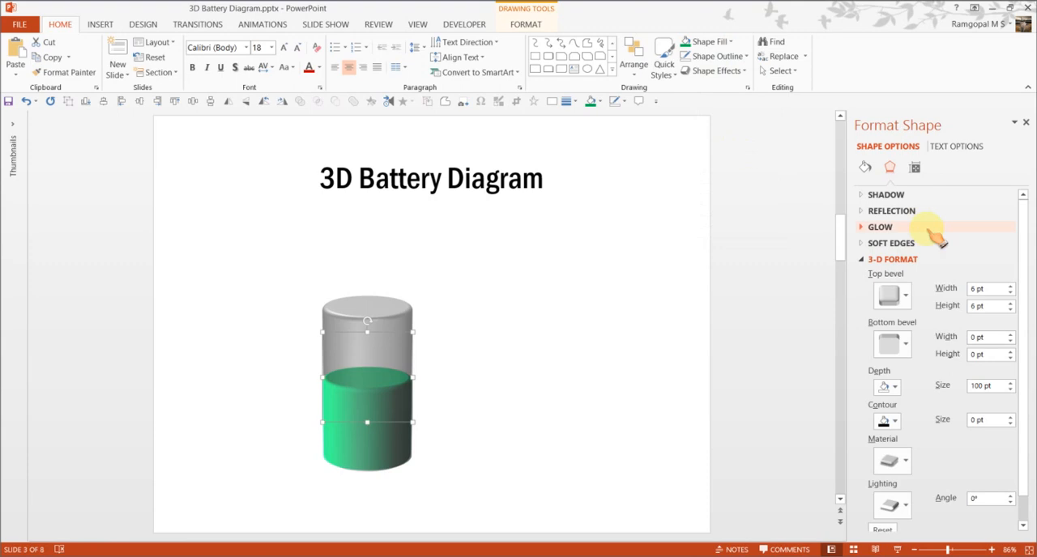
pyautogui.click(864, 167)
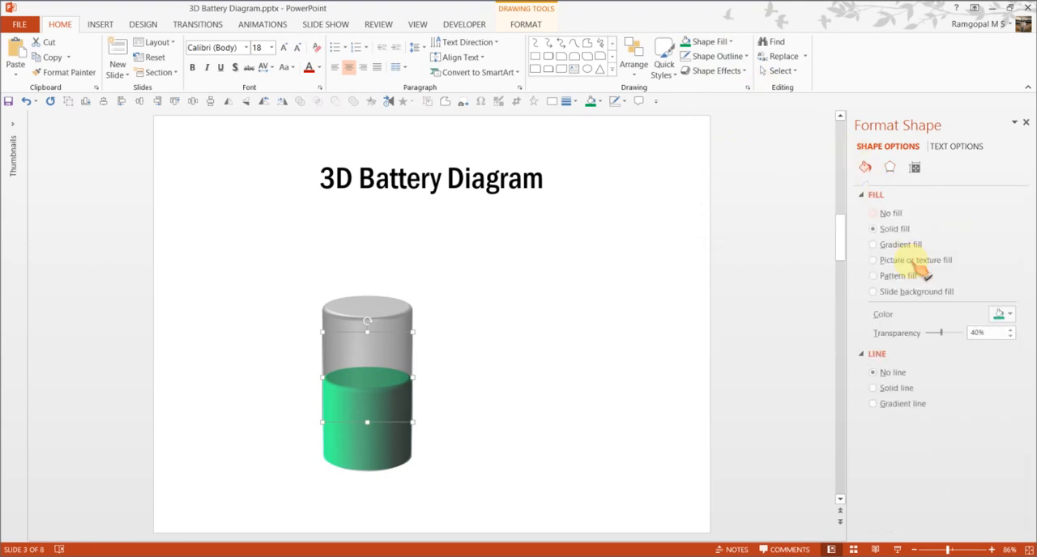
pyautogui.moveTo(935, 332); pyautogui.dragTo(927, 332)
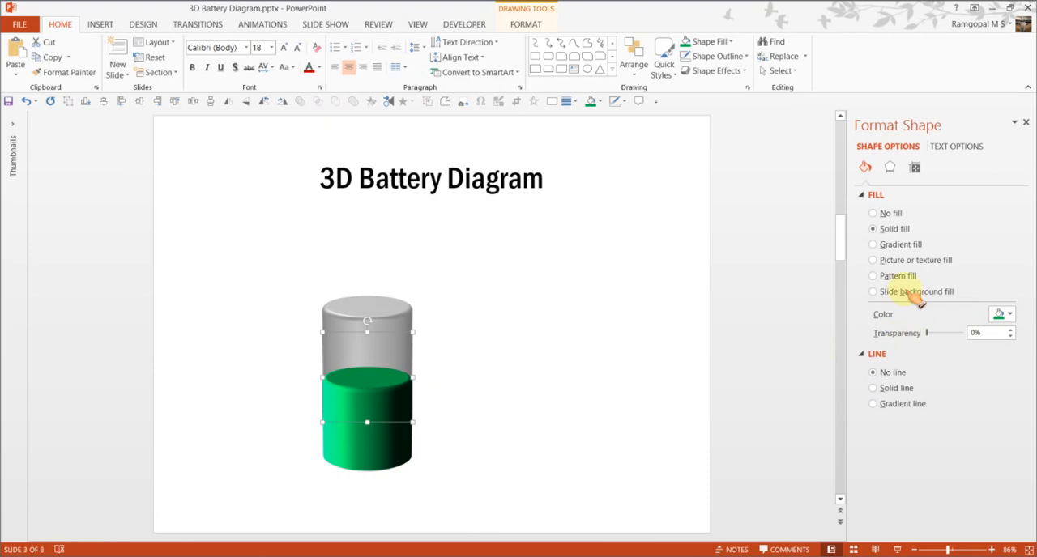
pyautogui.click(889, 166)
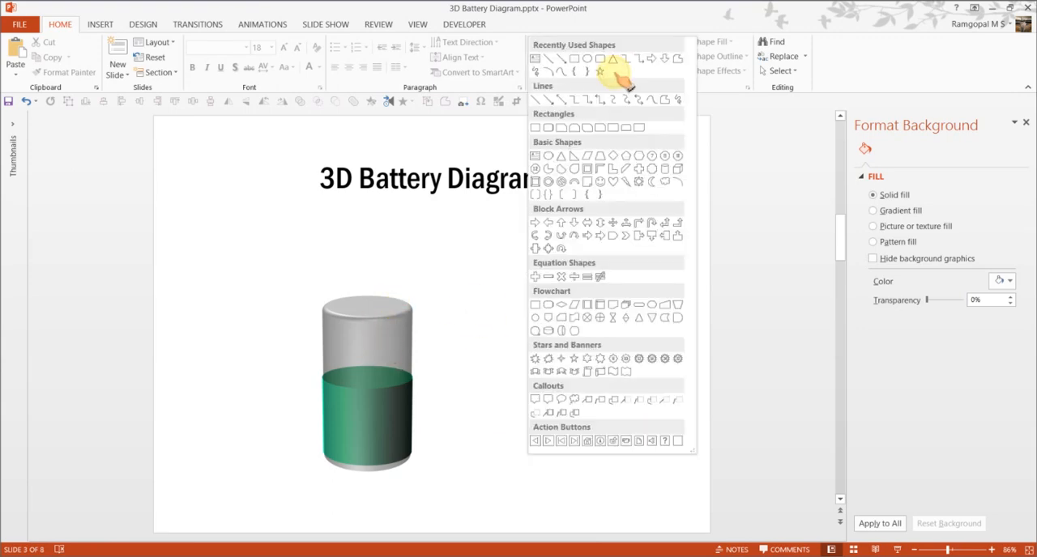
pyautogui.moveTo(593, 160)
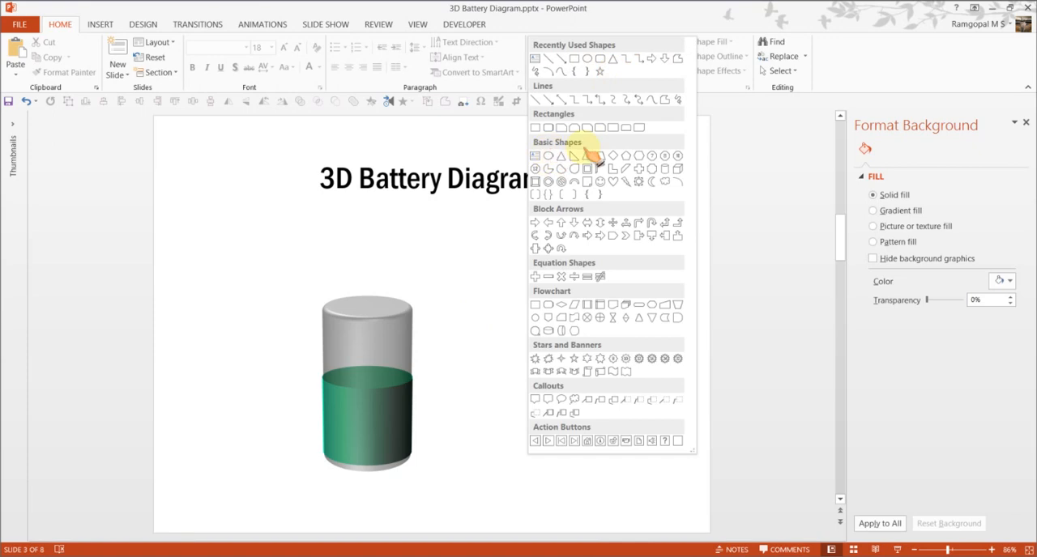
# Step: Draw a small Oval beside the battery and expand its 3-D Format effects
pyautogui.click(587, 166)
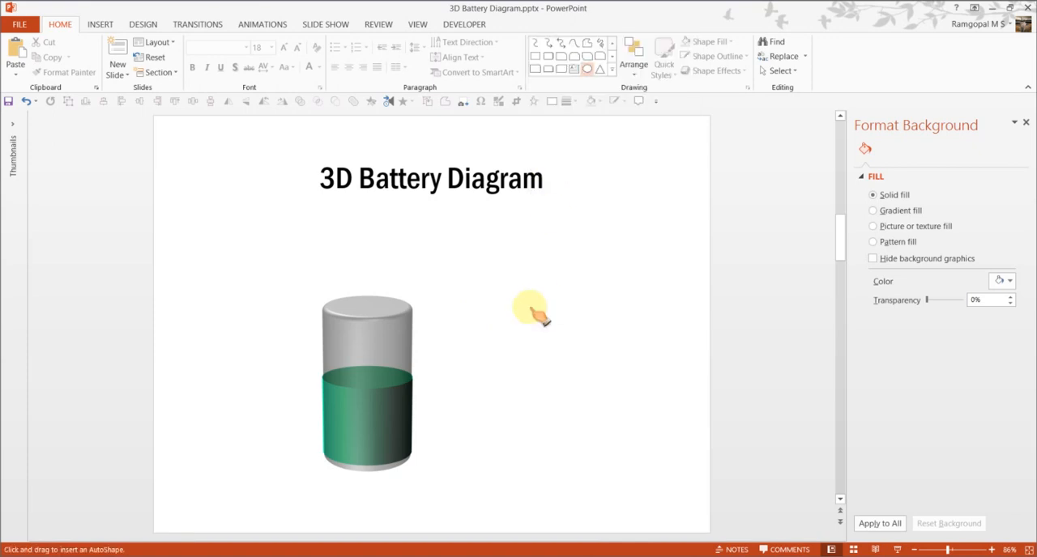
pyautogui.moveTo(547, 316)
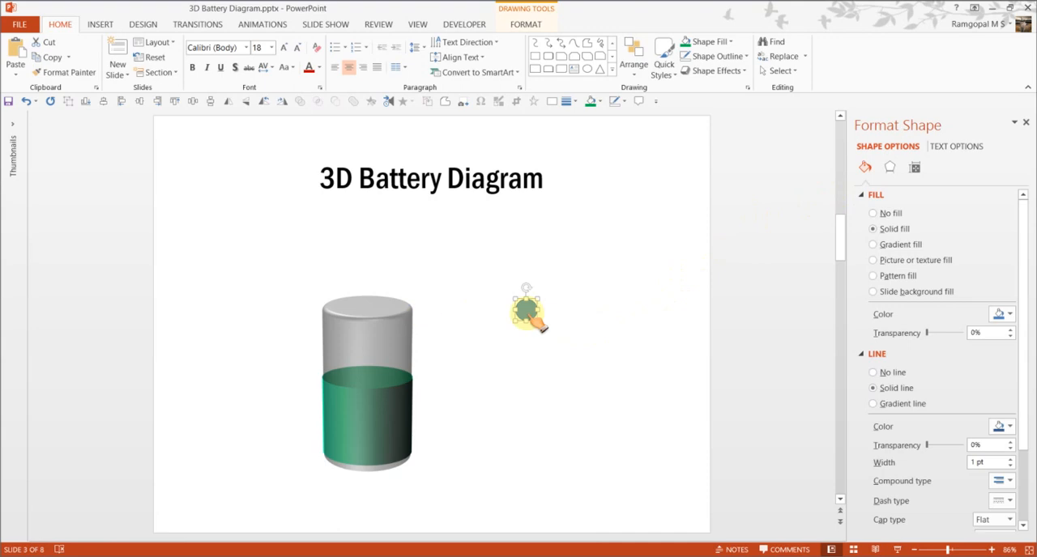
pyautogui.click(874, 195)
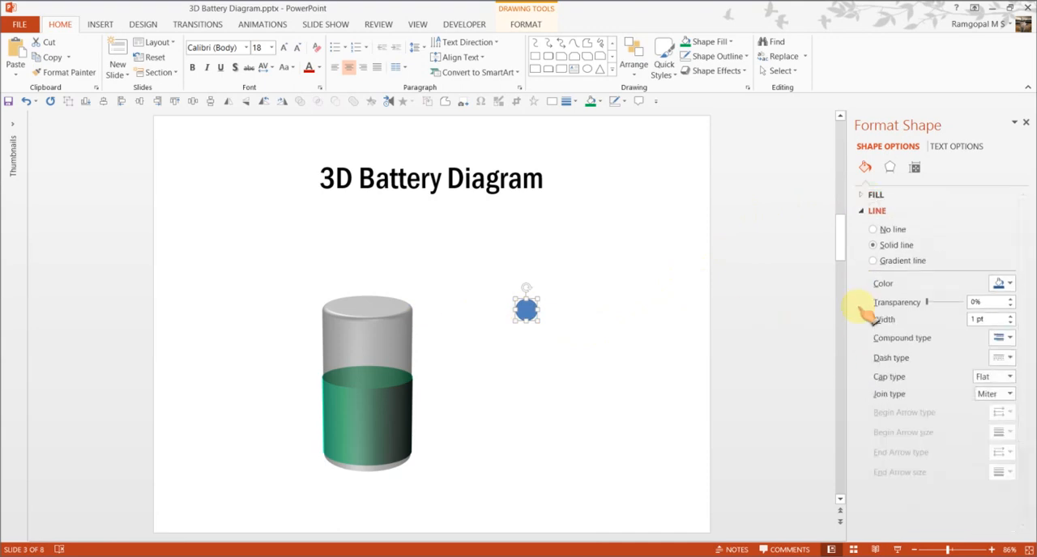
pyautogui.click(893, 259)
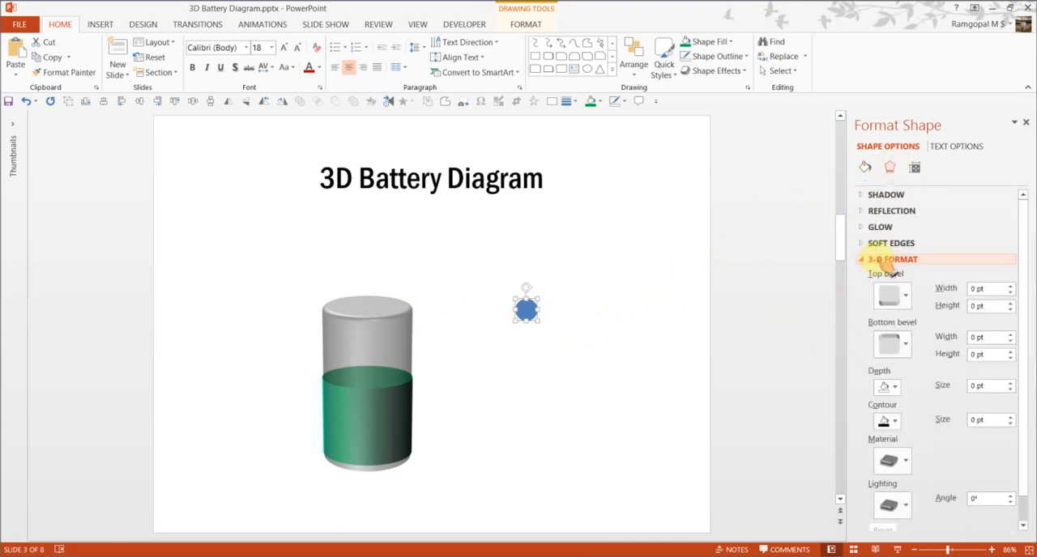
# Step: Rotate the small circle flat with about 284.6° Y rotation and a 10-pt depth
pyautogui.click(893, 259)
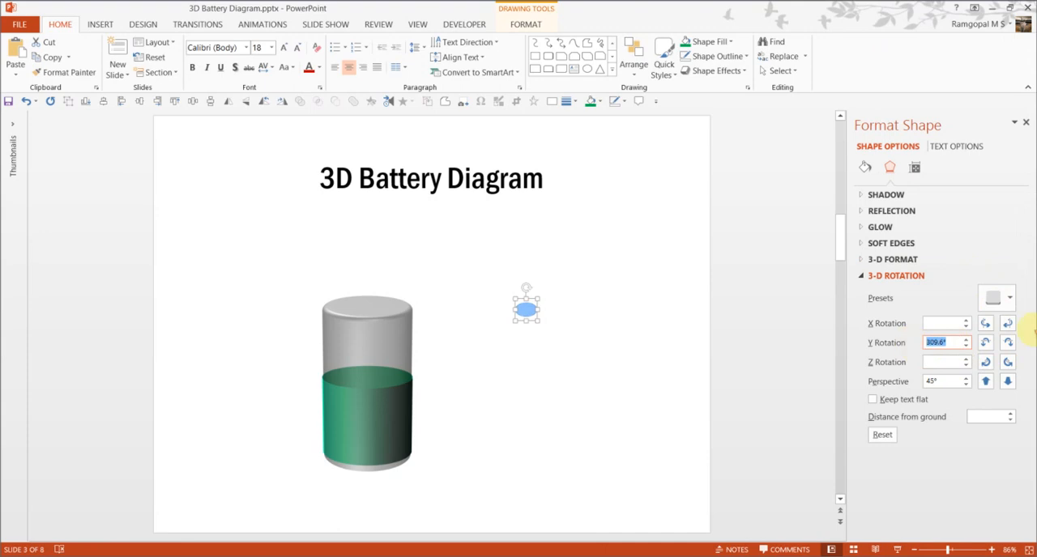
pyautogui.click(1006, 344)
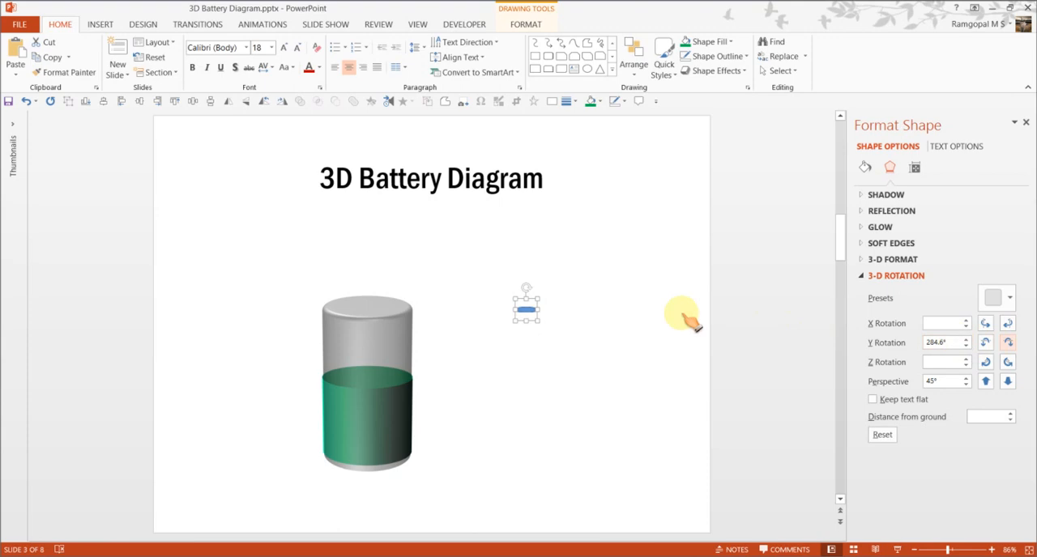
pyautogui.click(893, 259)
pyautogui.write('10')
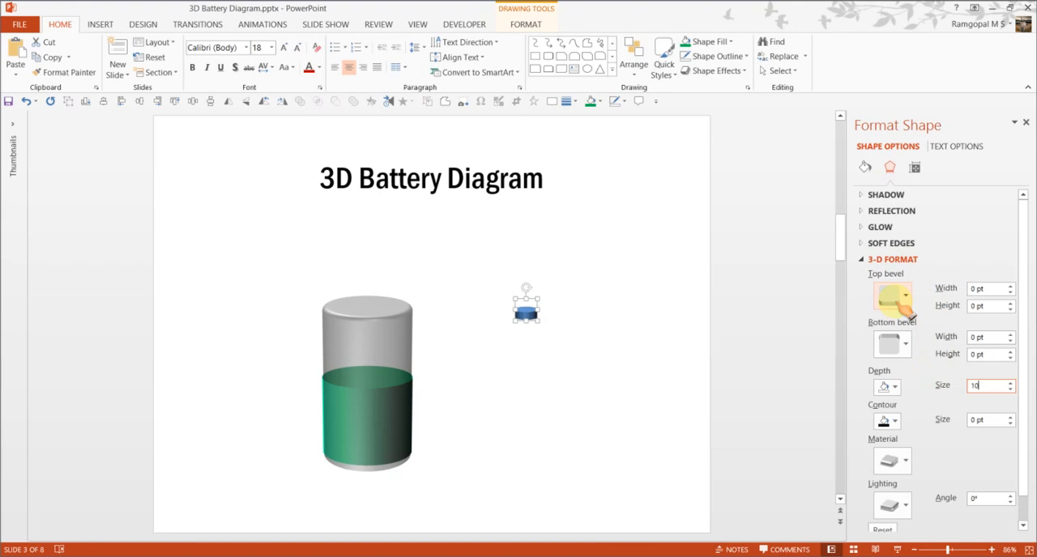
# Step: Give the disc a Circle top bevel, set it atop the battery, and fill it dark grey
pyautogui.click(903, 295)
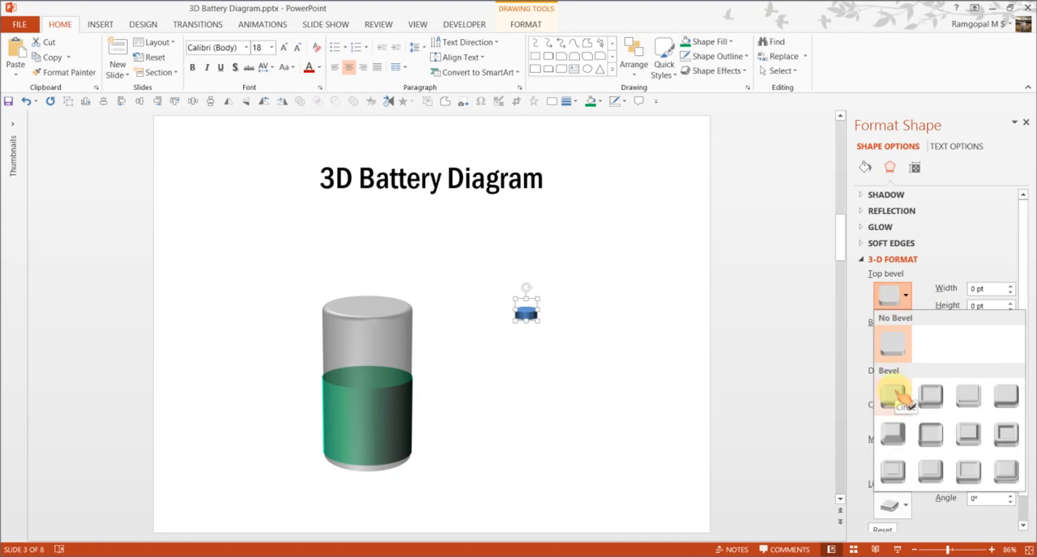
pyautogui.click(893, 403)
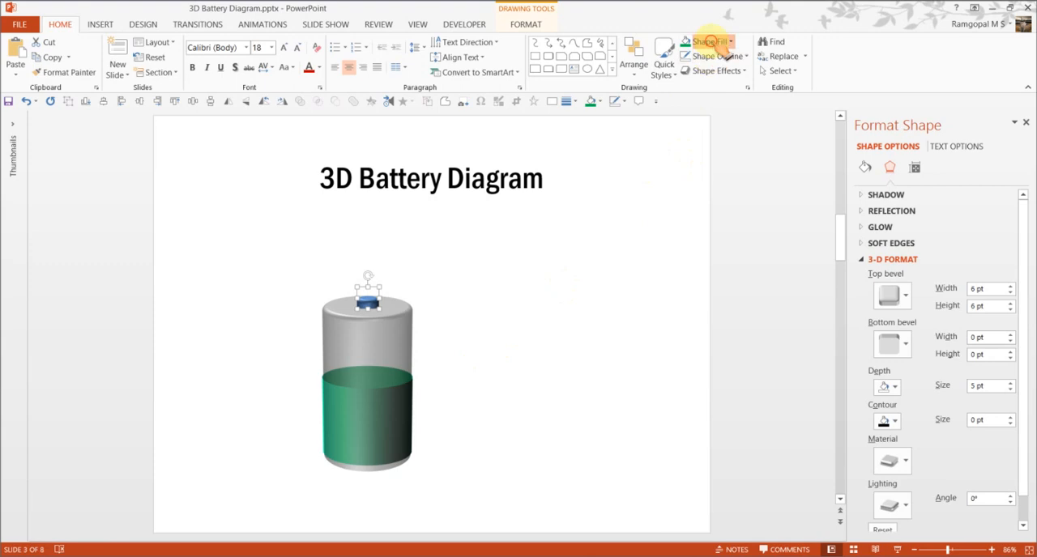
pyautogui.click(704, 41)
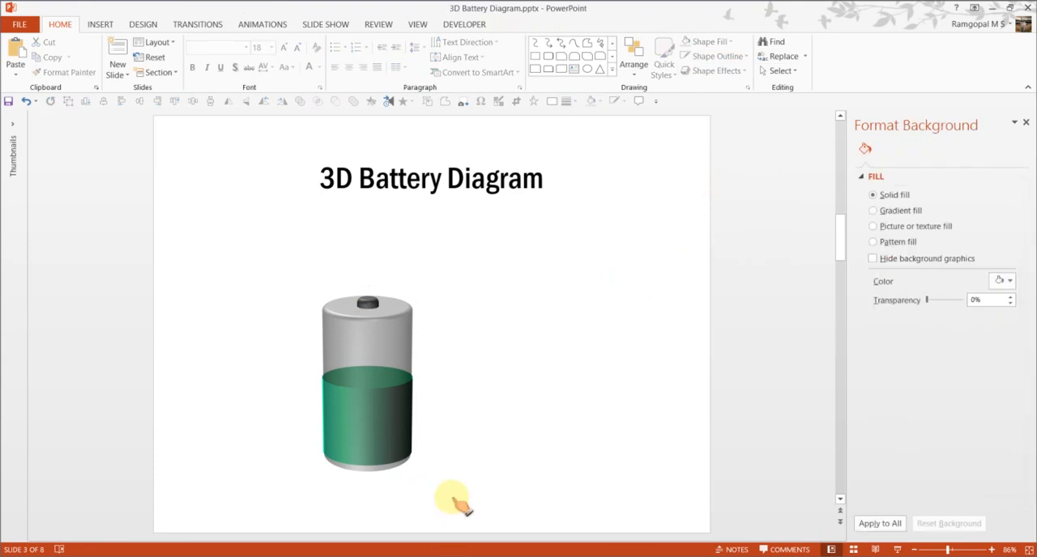
pyautogui.moveTo(365, 421)
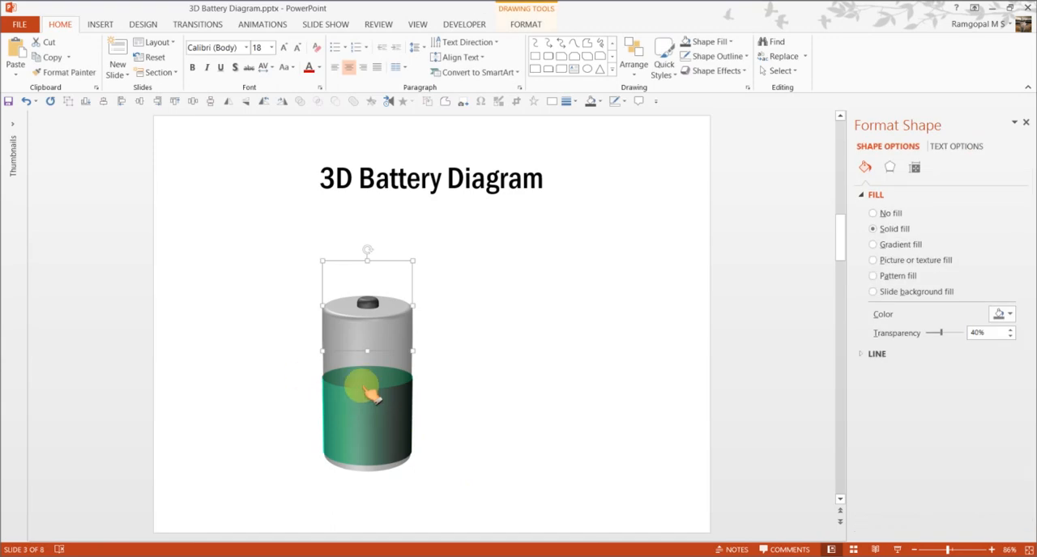
pyautogui.moveTo(376, 421)
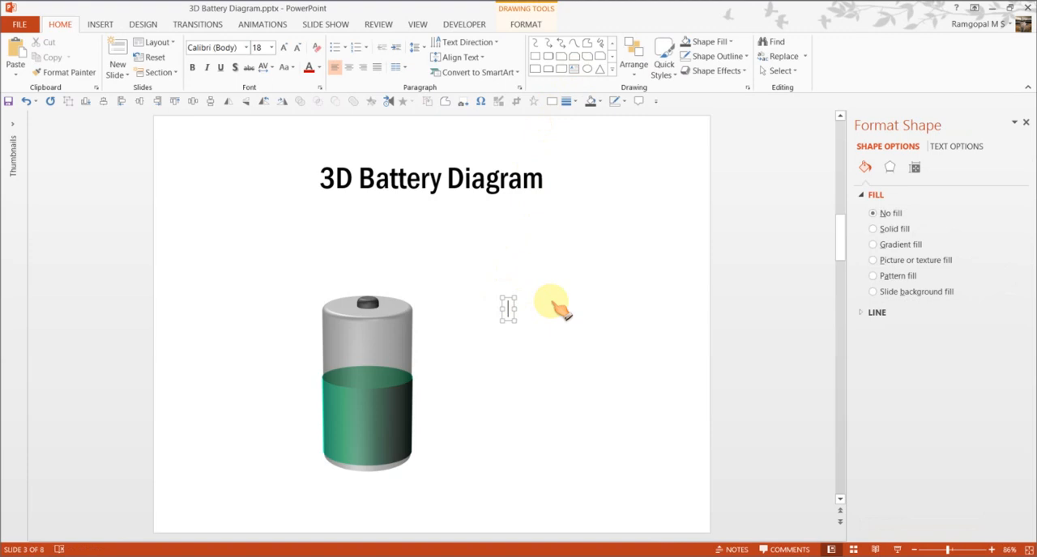
# Step: Type '50%' in a text box and drag it onto the battery's green liquid
pyautogui.write('50%')
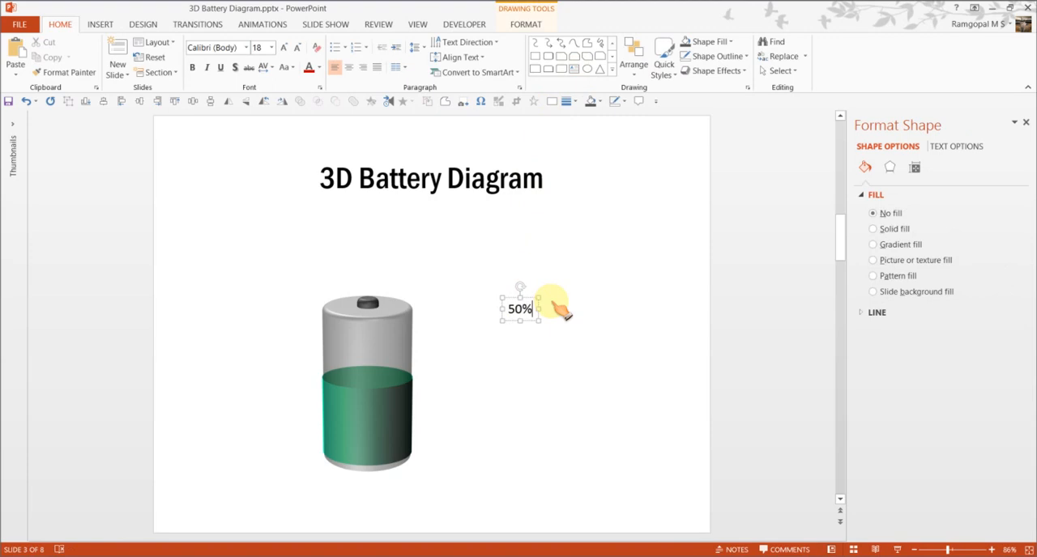
pyautogui.moveTo(519, 309); pyautogui.dragTo(370, 431)
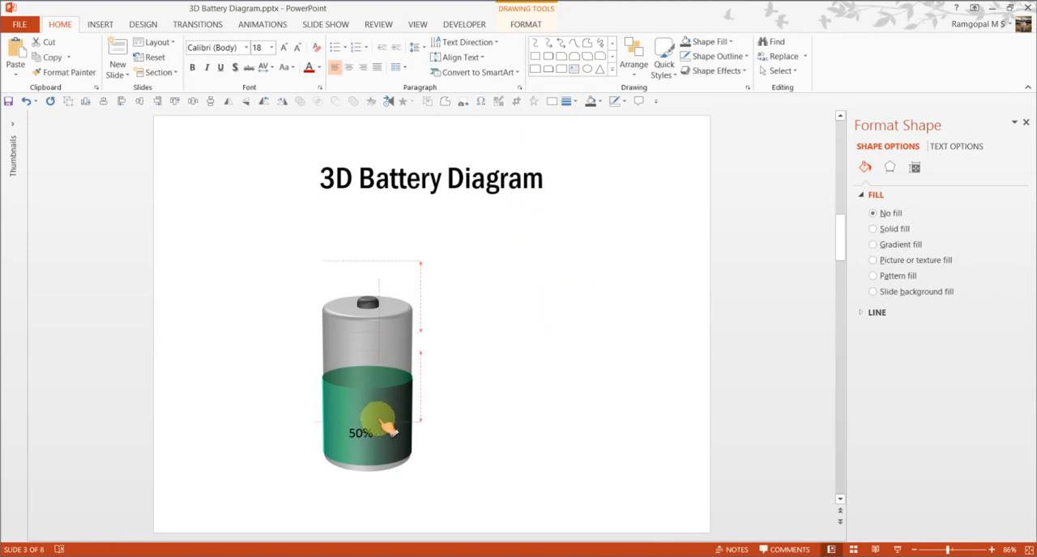
# Step: Format the 50% label at 24 pt, bold, in Arial Black
pyautogui.click(283, 47)
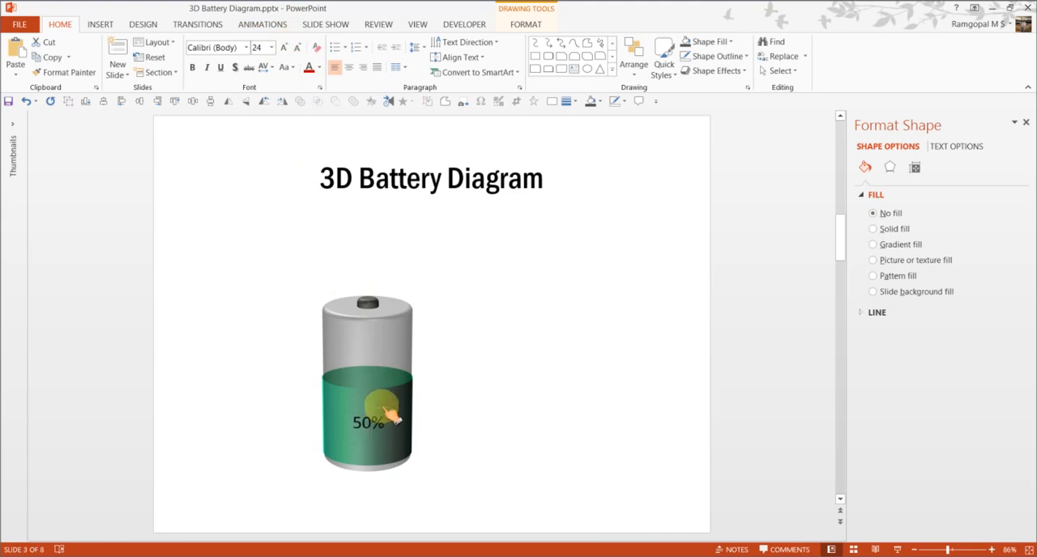
pyautogui.click(370, 424)
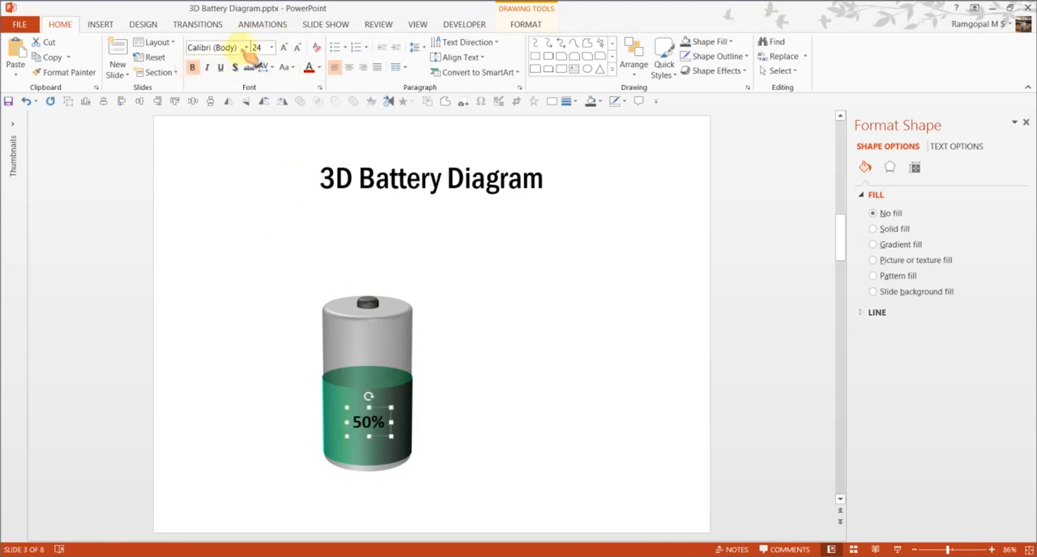
pyautogui.click(244, 47)
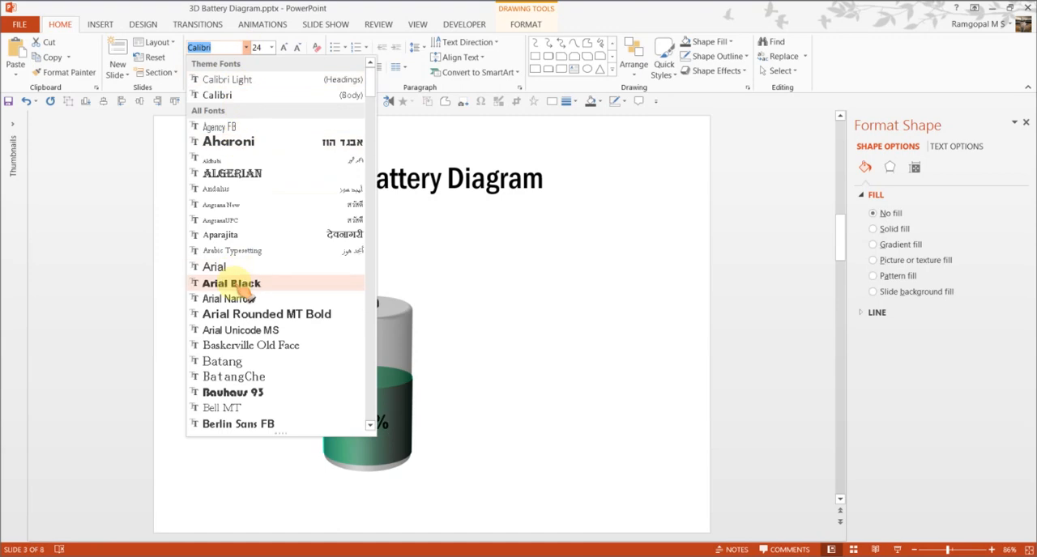
pyautogui.click(230, 282)
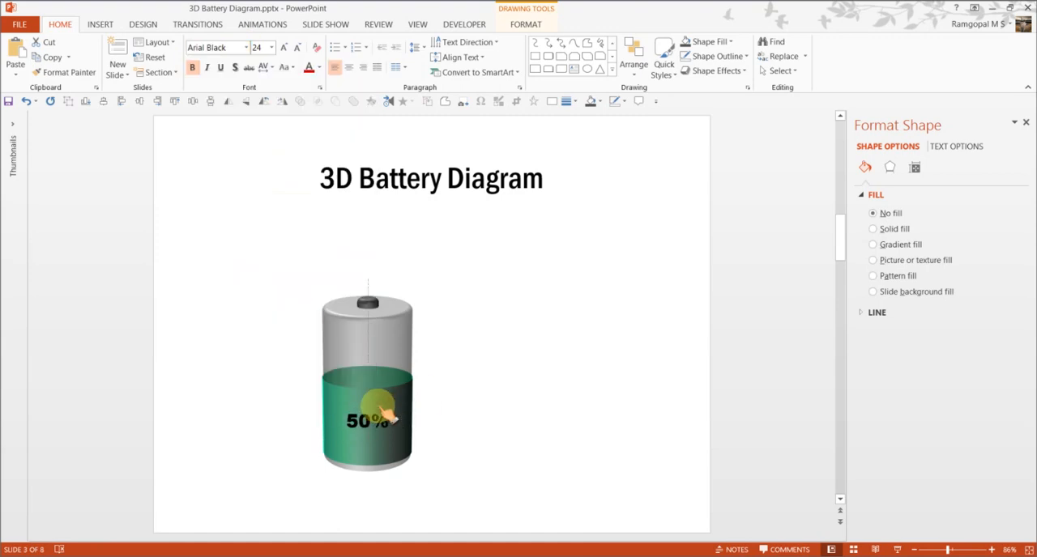
pyautogui.click(320, 67)
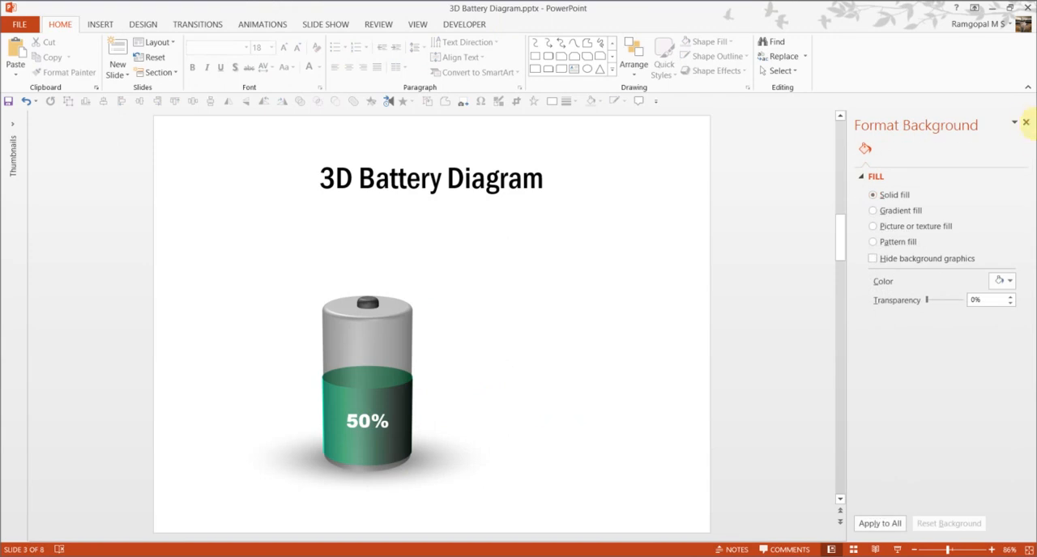
# Step: Close the Format Background pane
pyautogui.click(1025, 122)
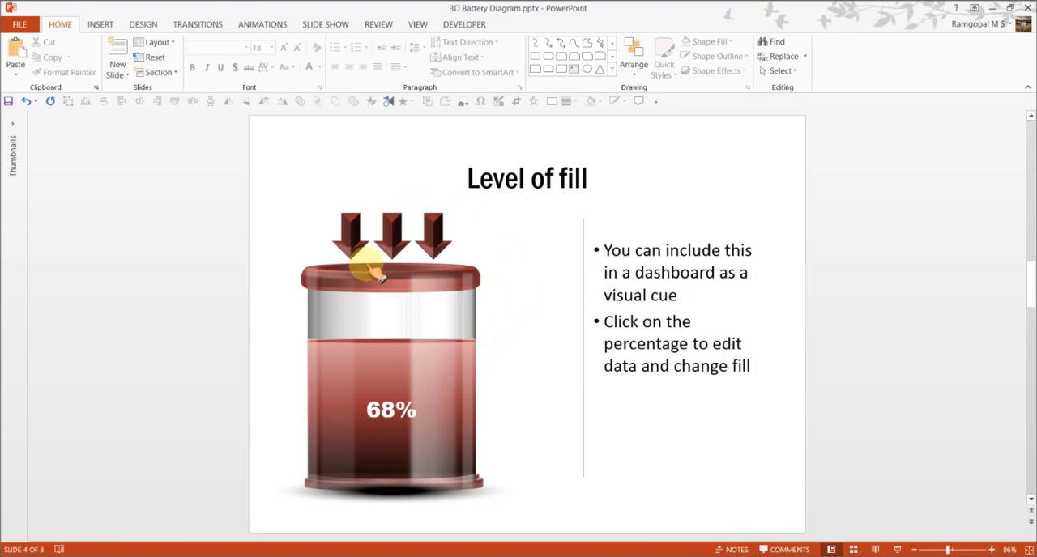
pyautogui.moveTo(622, 468)
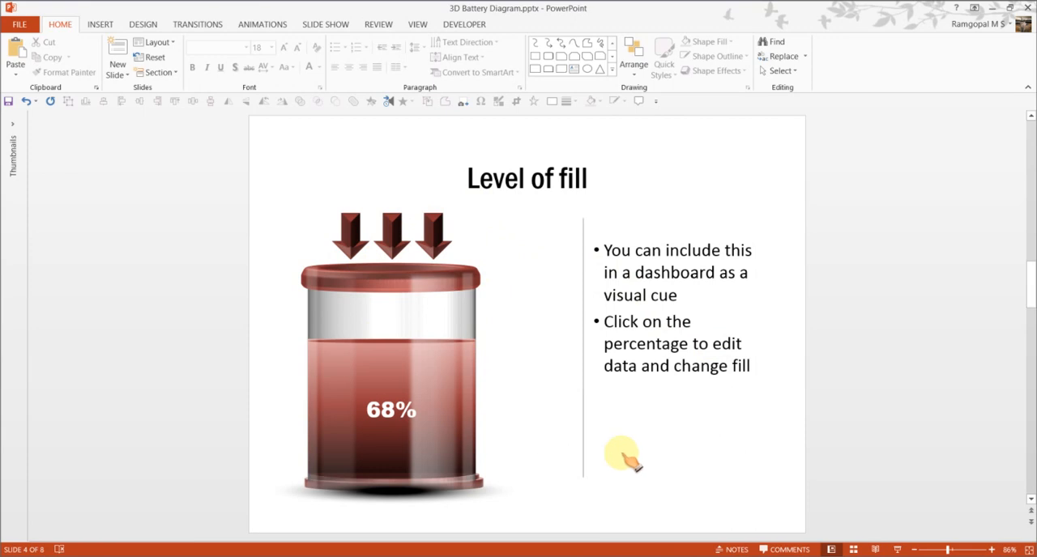
pyautogui.moveTo(563, 390)
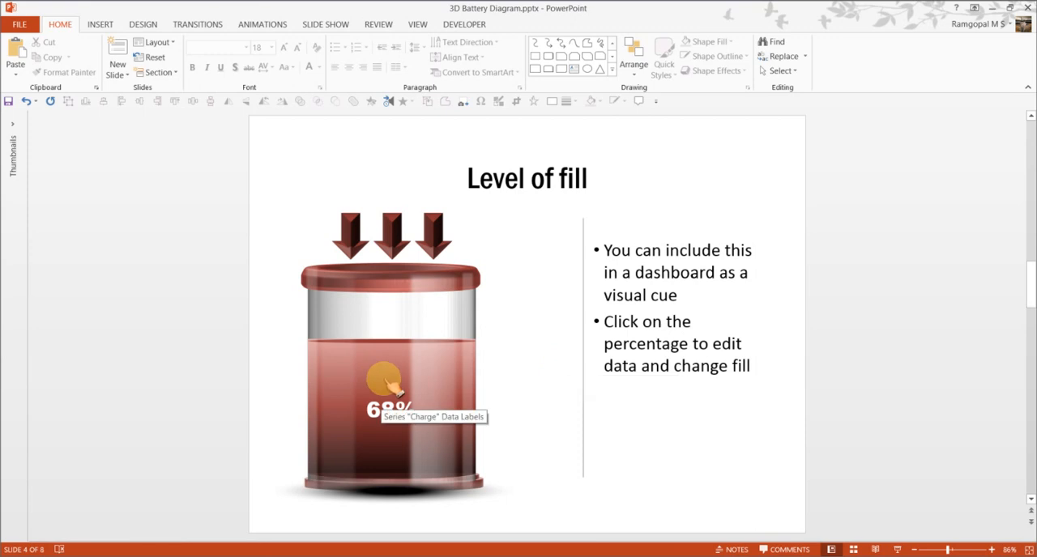
# Step: Edit the Level of fill chart's data, changing cell C2 from 68% to 40%
pyautogui.click(392, 378)
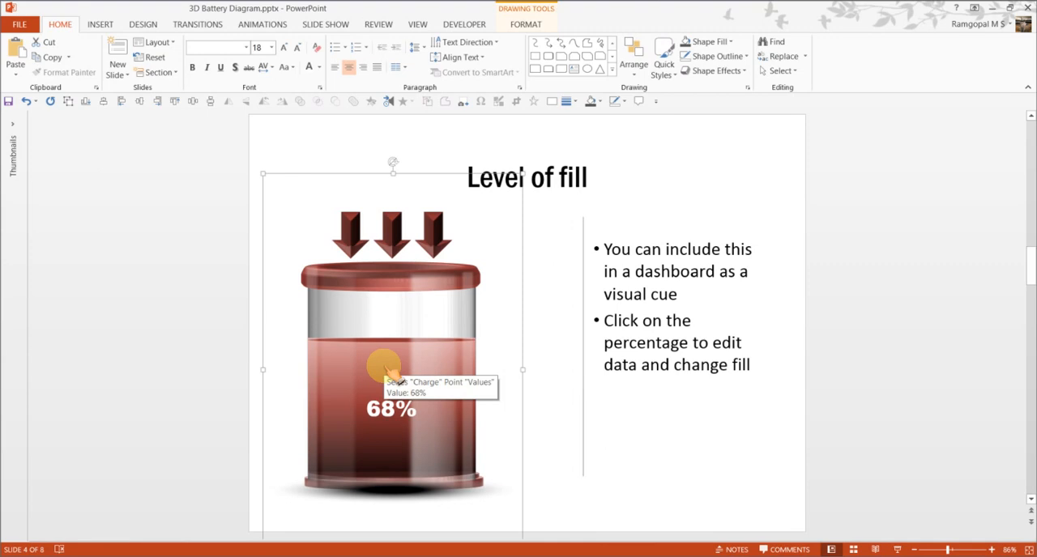
pyautogui.moveTo(403, 385)
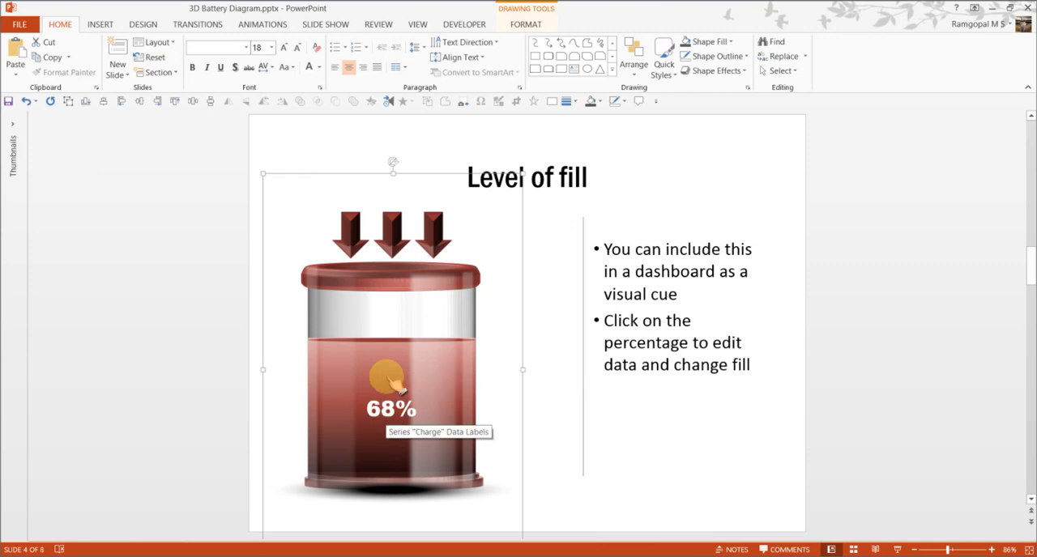
pyautogui.click(391, 380)
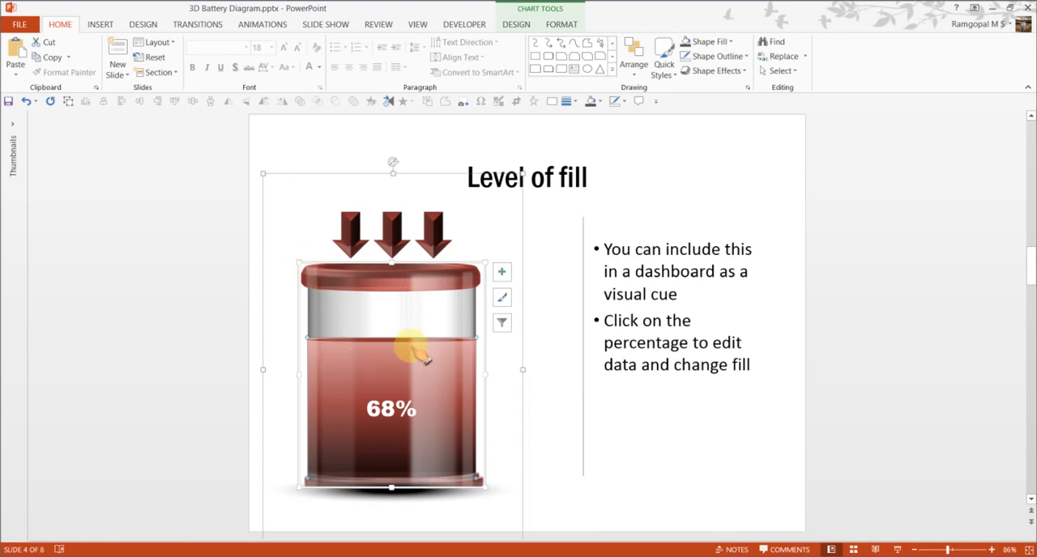
pyautogui.moveTo(469, 494)
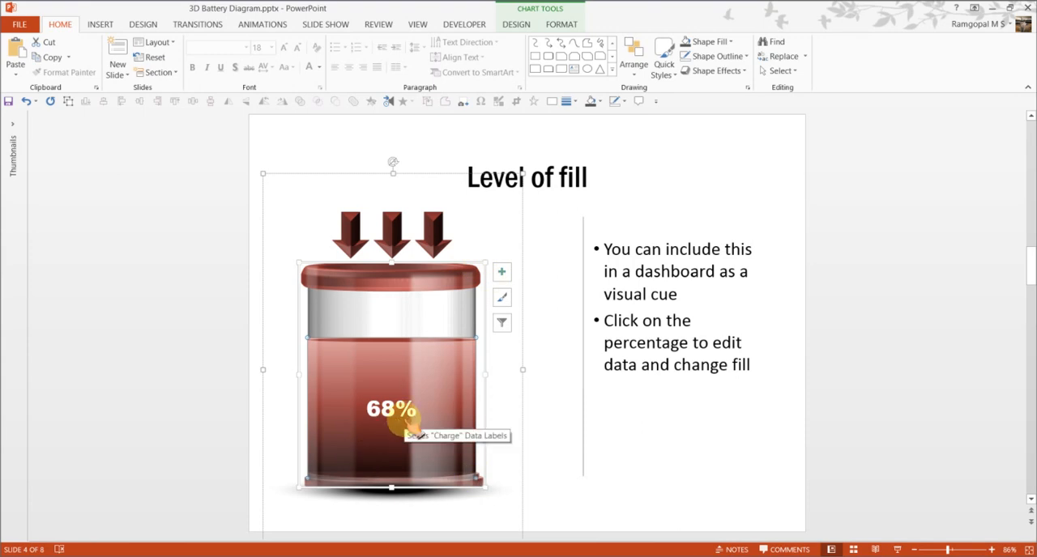
pyautogui.rightClick(397, 429)
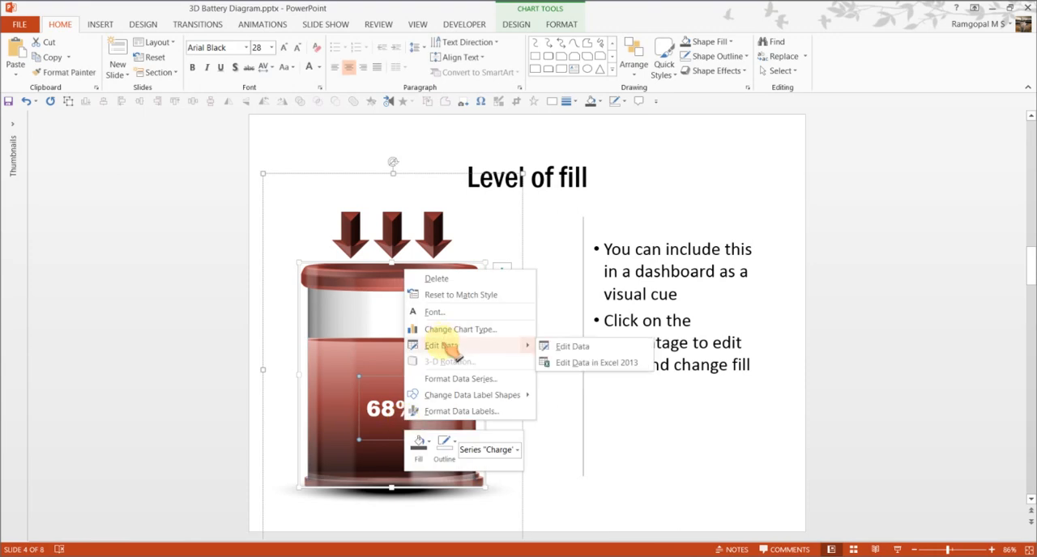
pyautogui.click(570, 345)
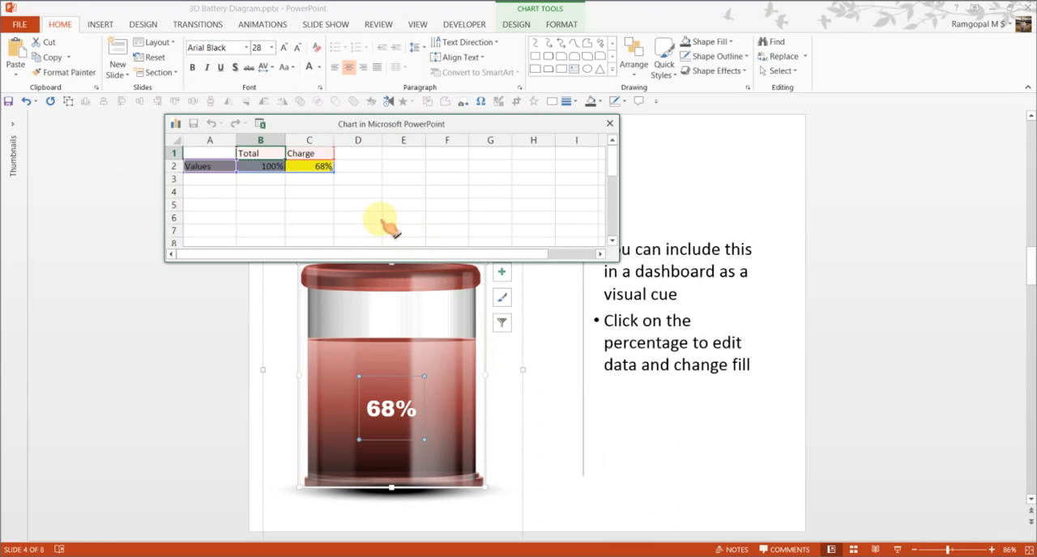
pyautogui.click(309, 166)
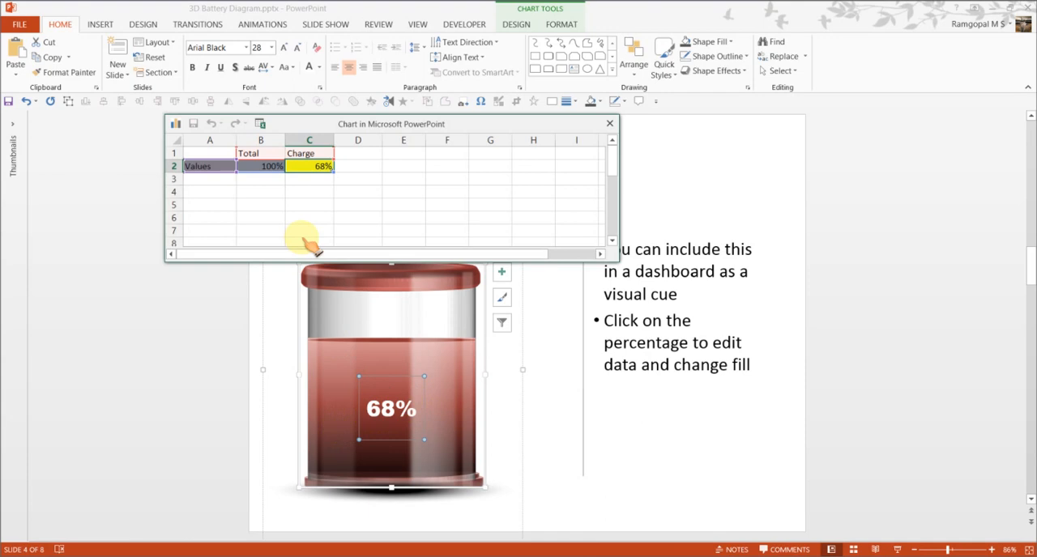
pyautogui.write('40%')
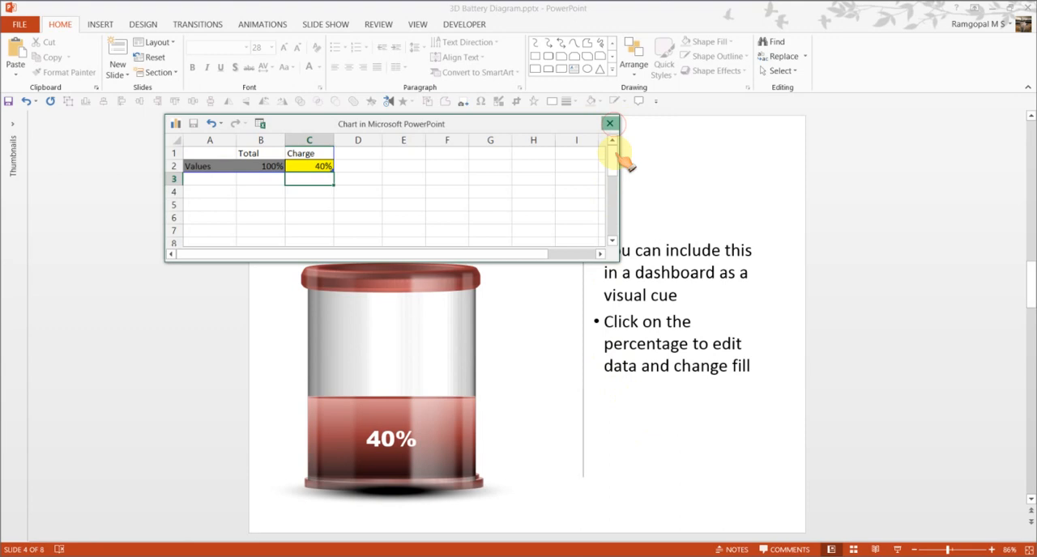
pyautogui.click(609, 123)
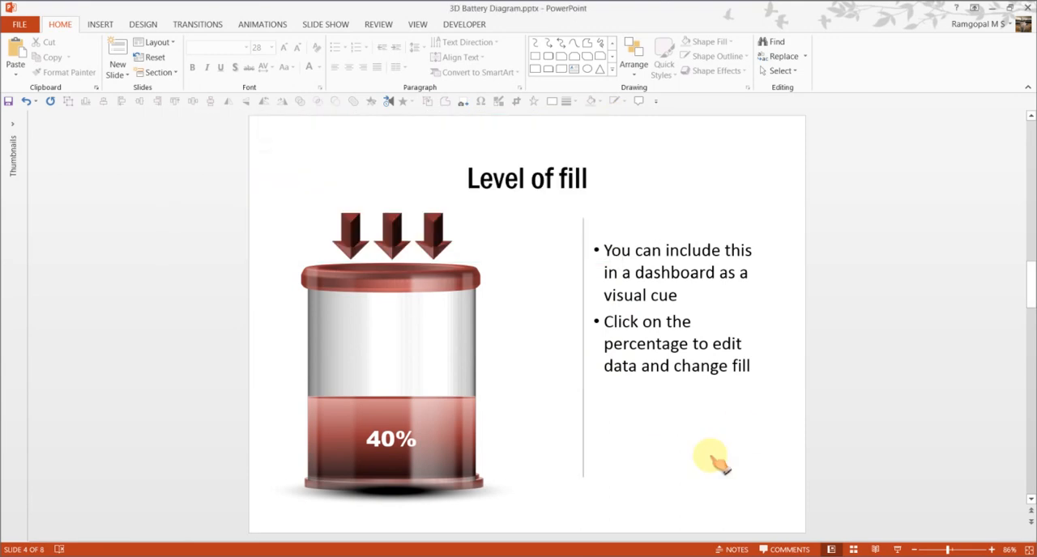
pyautogui.moveTo(681, 466)
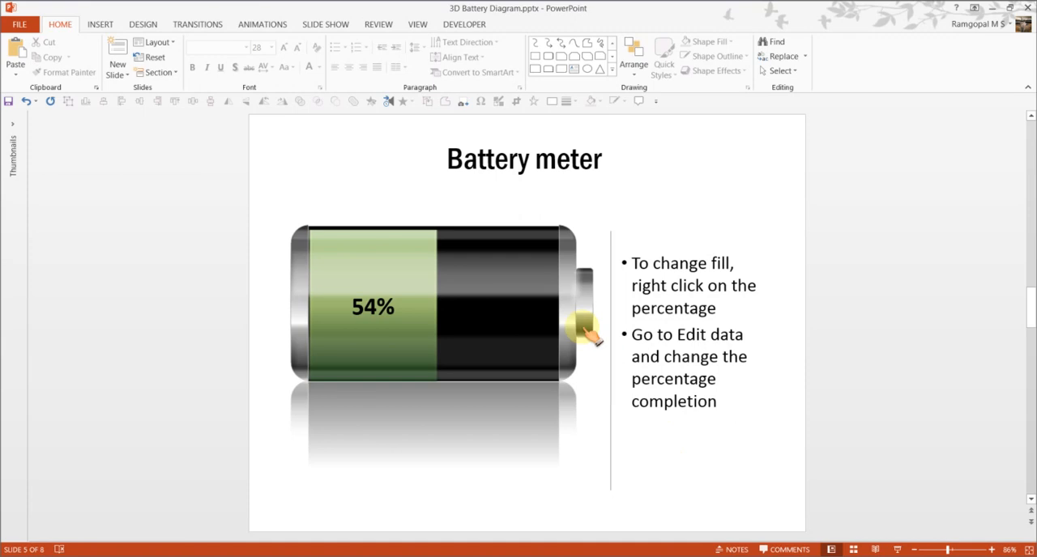
pyautogui.moveTo(936, 406)
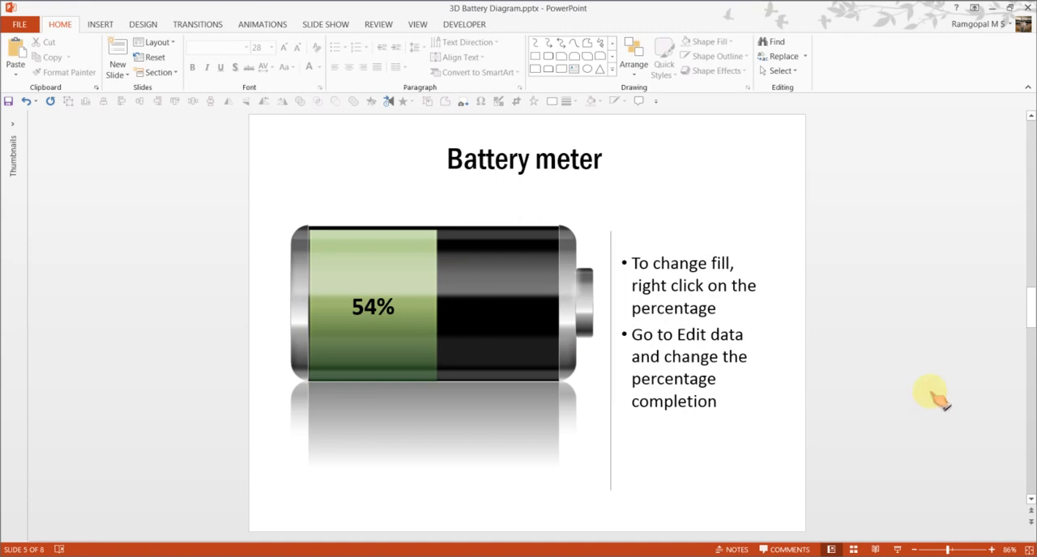
pyautogui.moveTo(433, 312)
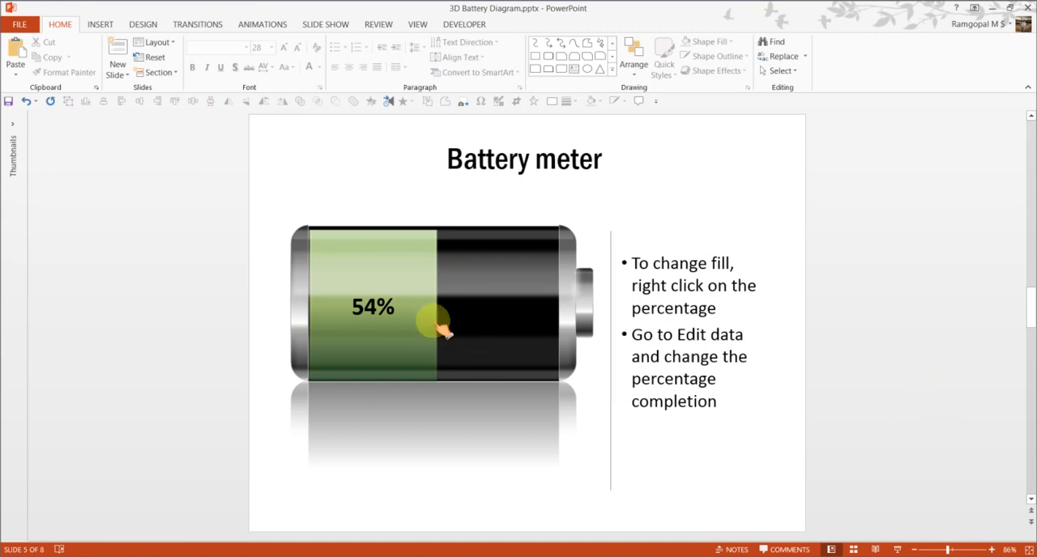
# Step: Edit the Battery meter chart's data, entering 35% as the completed charge
pyautogui.click(438, 315)
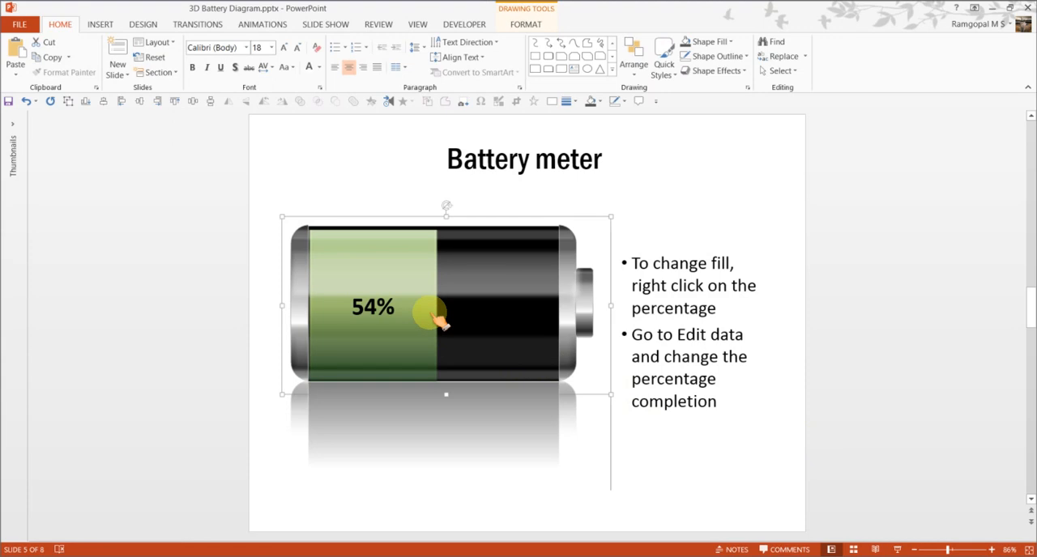
pyautogui.rightClick(433, 313)
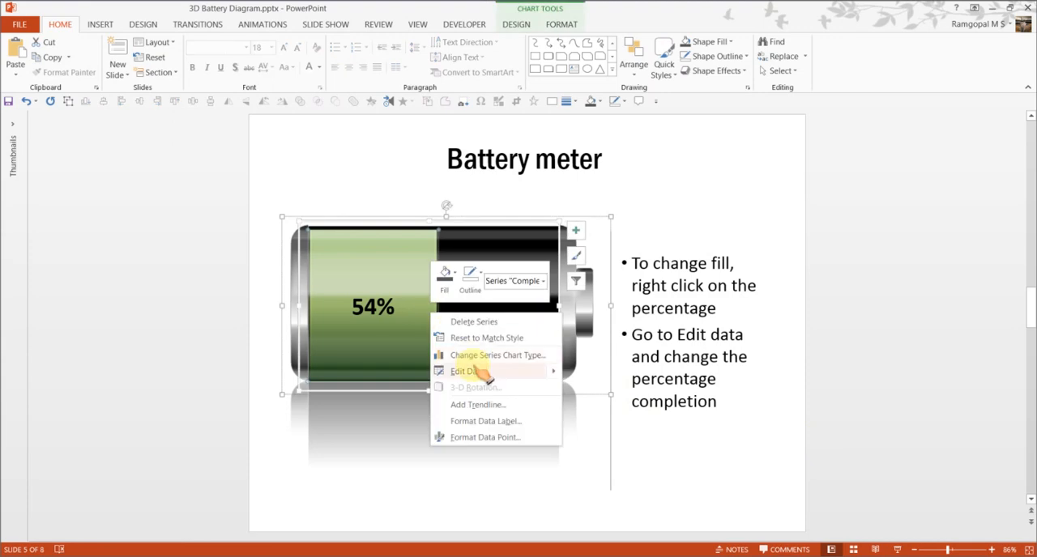
pyautogui.click(465, 371)
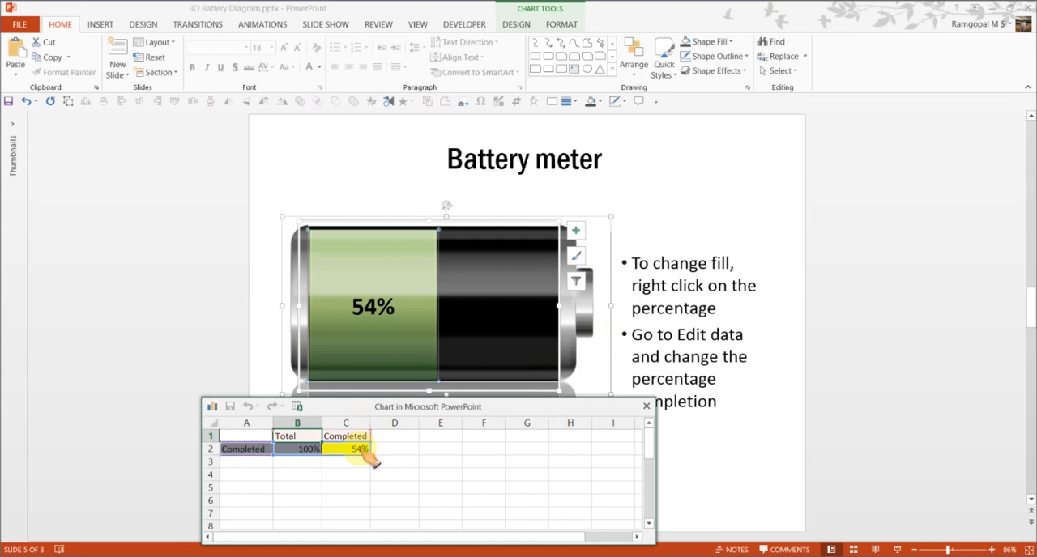
pyautogui.write('35%')
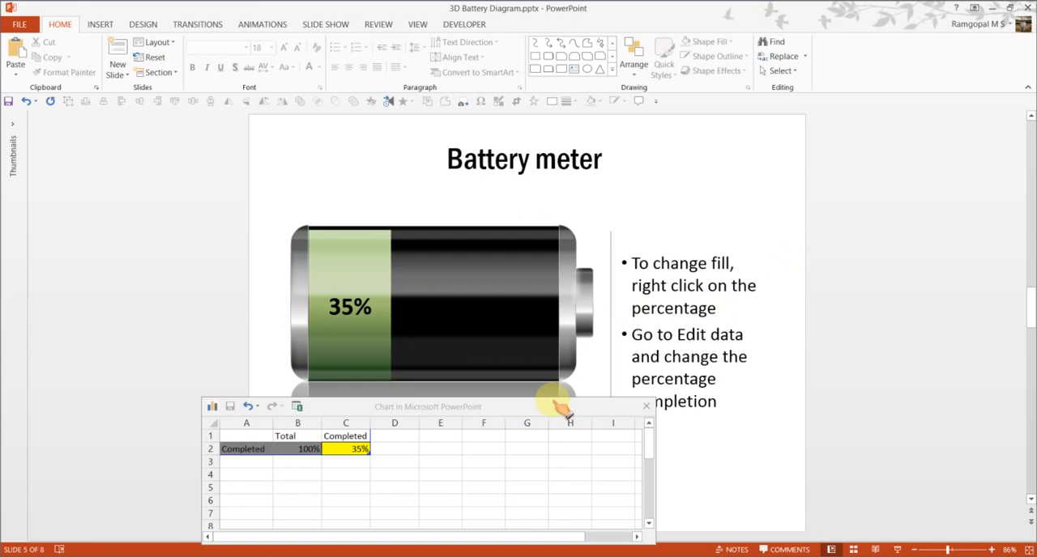
pyautogui.click(645, 406)
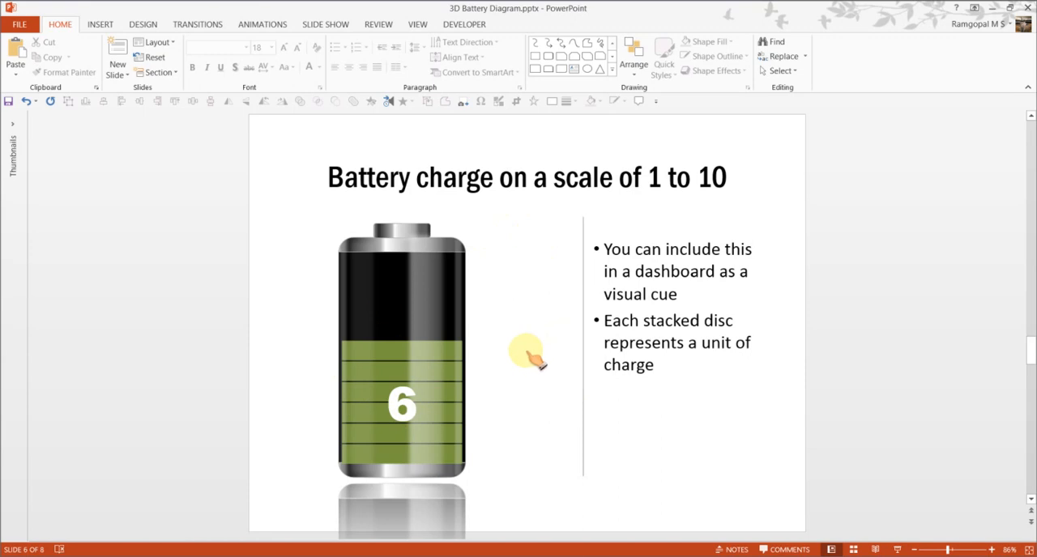
pyautogui.moveTo(401, 421)
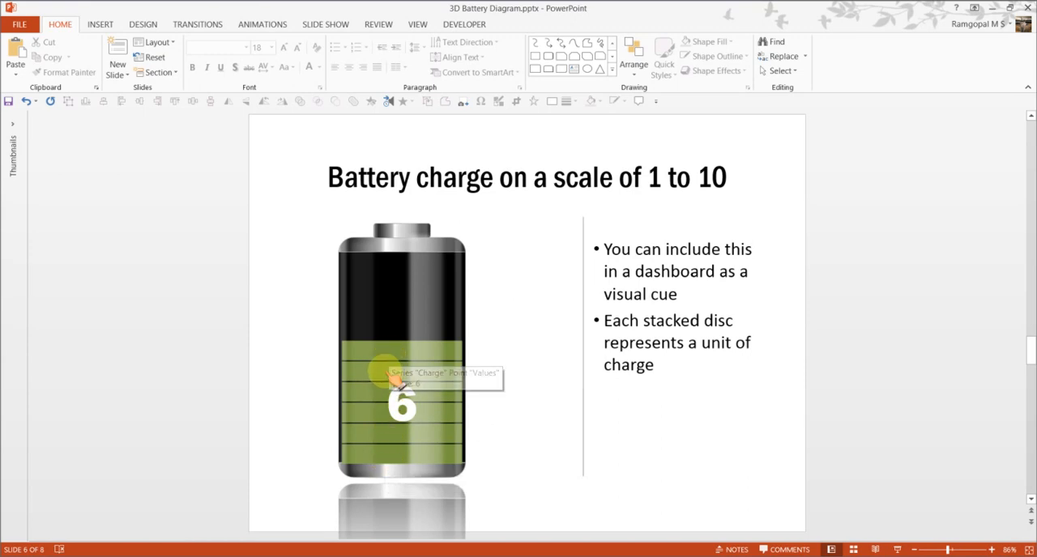
pyautogui.moveTo(405, 430)
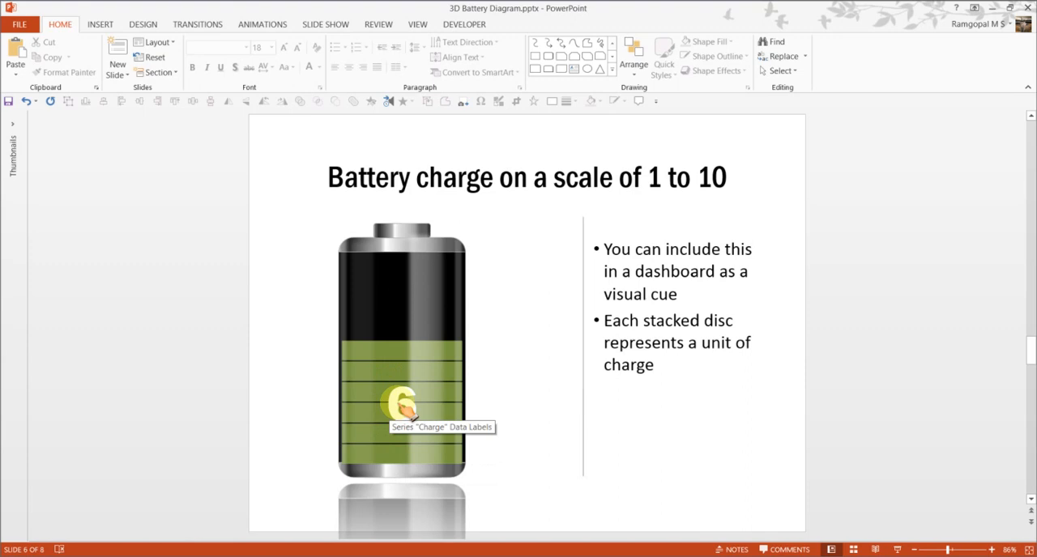
# Step: Edit the scale-of-10 chart's data so cell C2 reads 3, then deselect the chart
pyautogui.rightClick(400, 409)
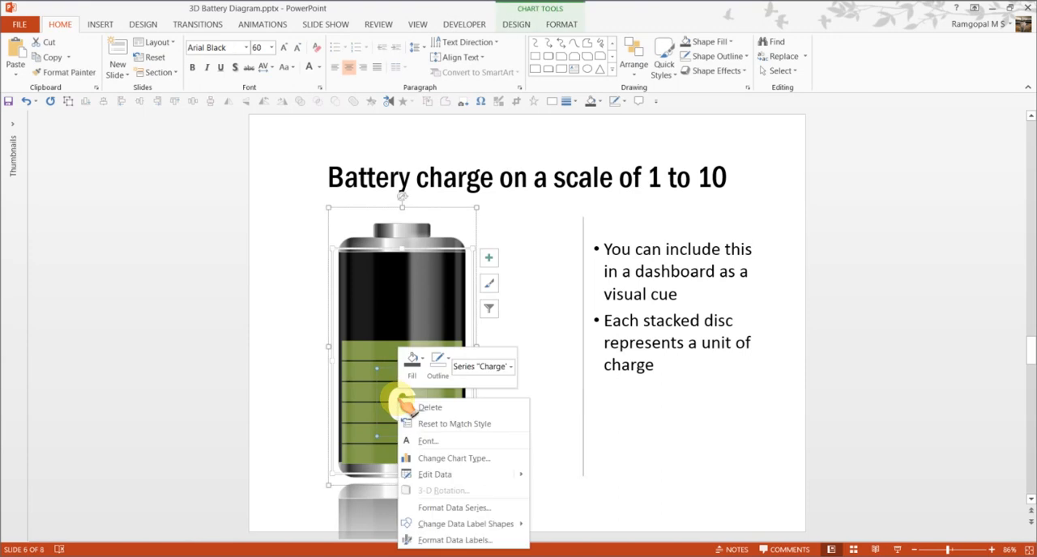
pyautogui.click(436, 471)
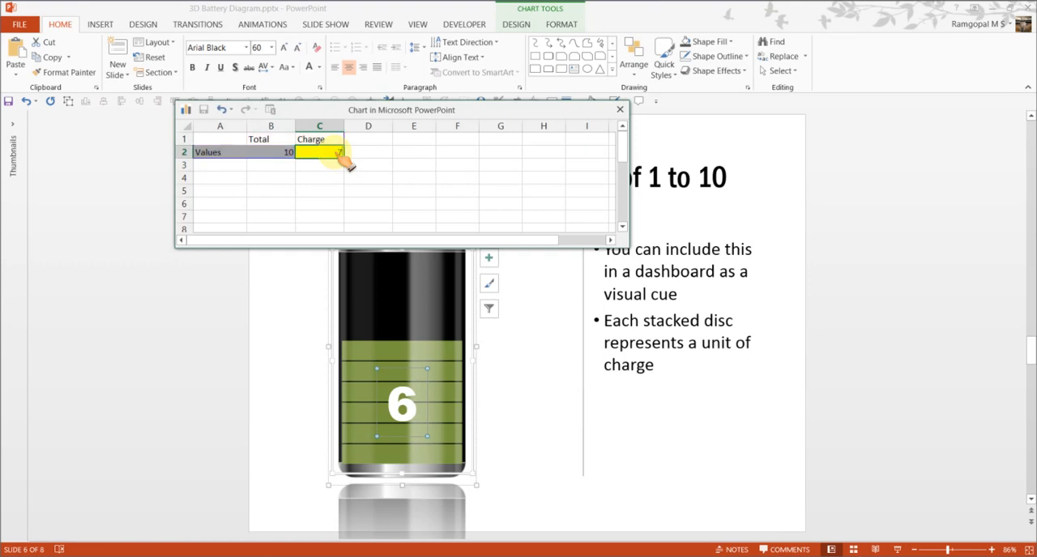
pyautogui.write('7')
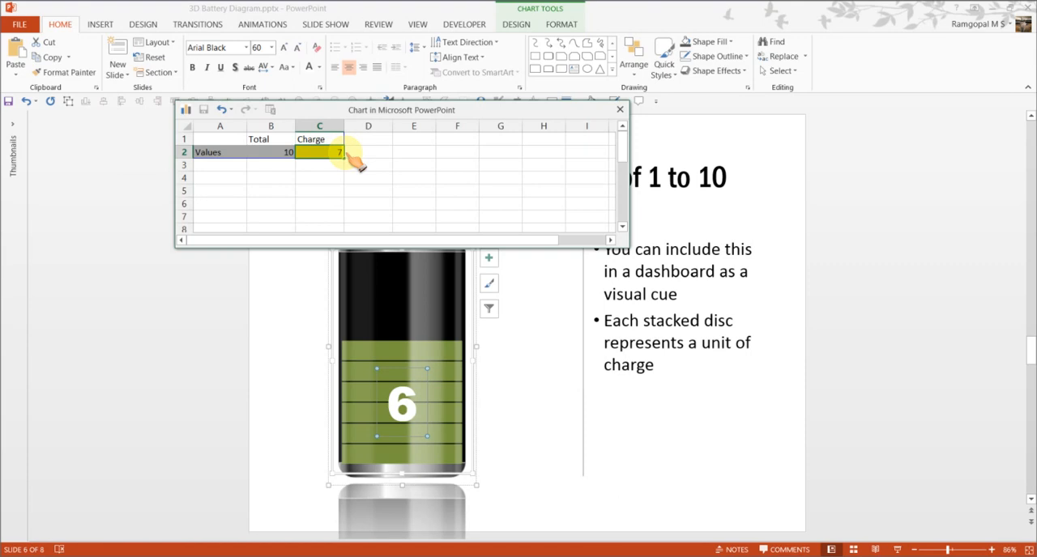
pyautogui.write('3')
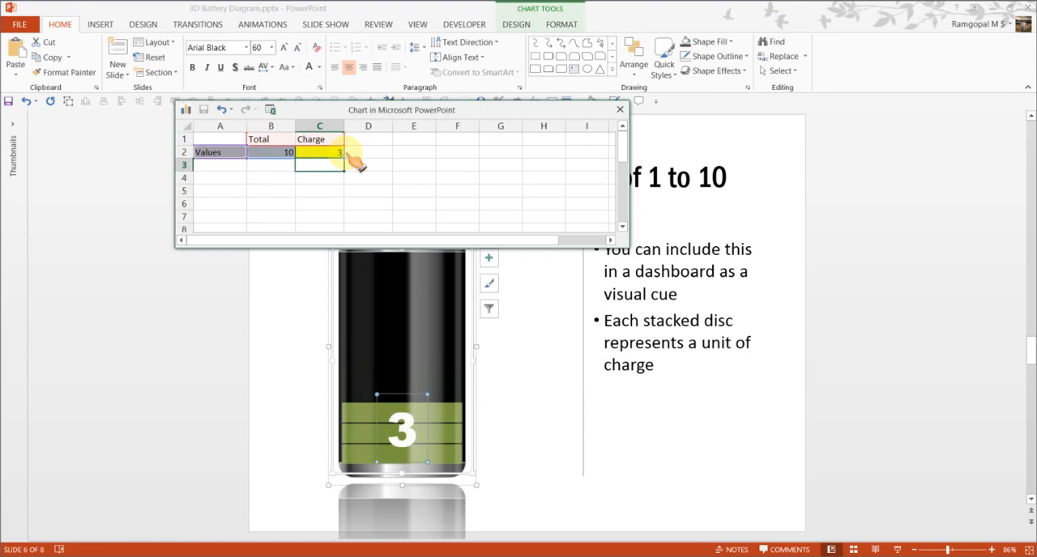
pyautogui.click(619, 110)
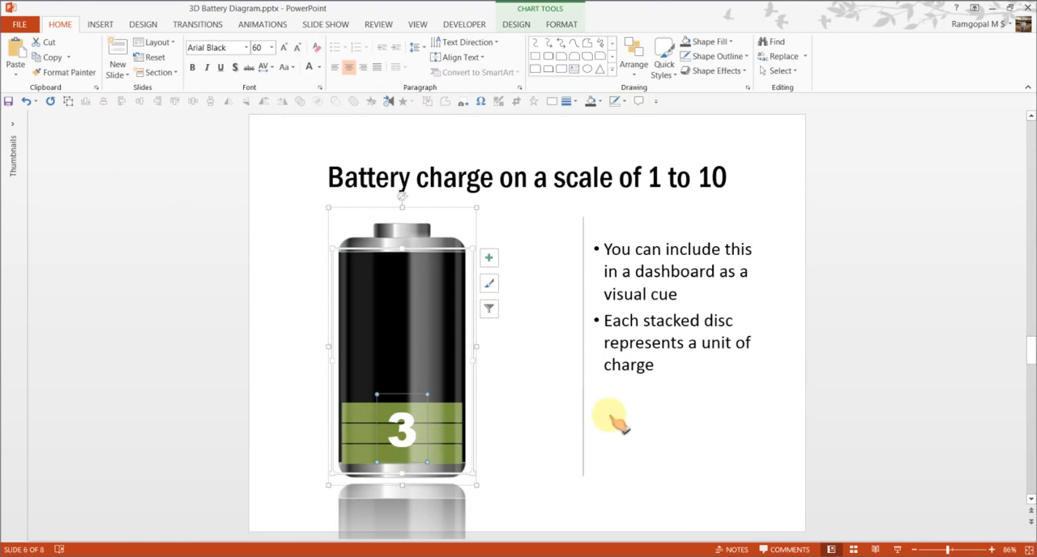
pyautogui.click(668, 434)
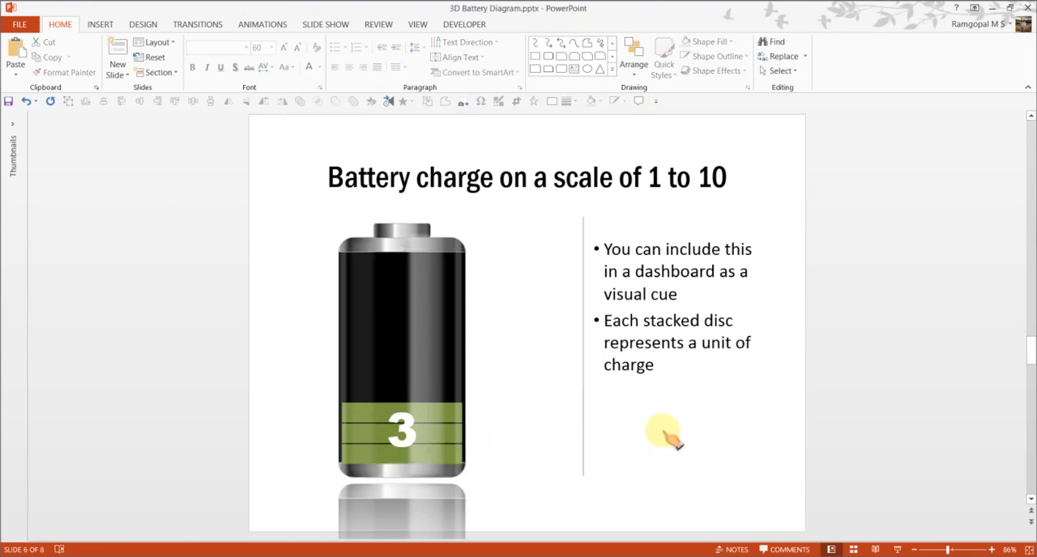